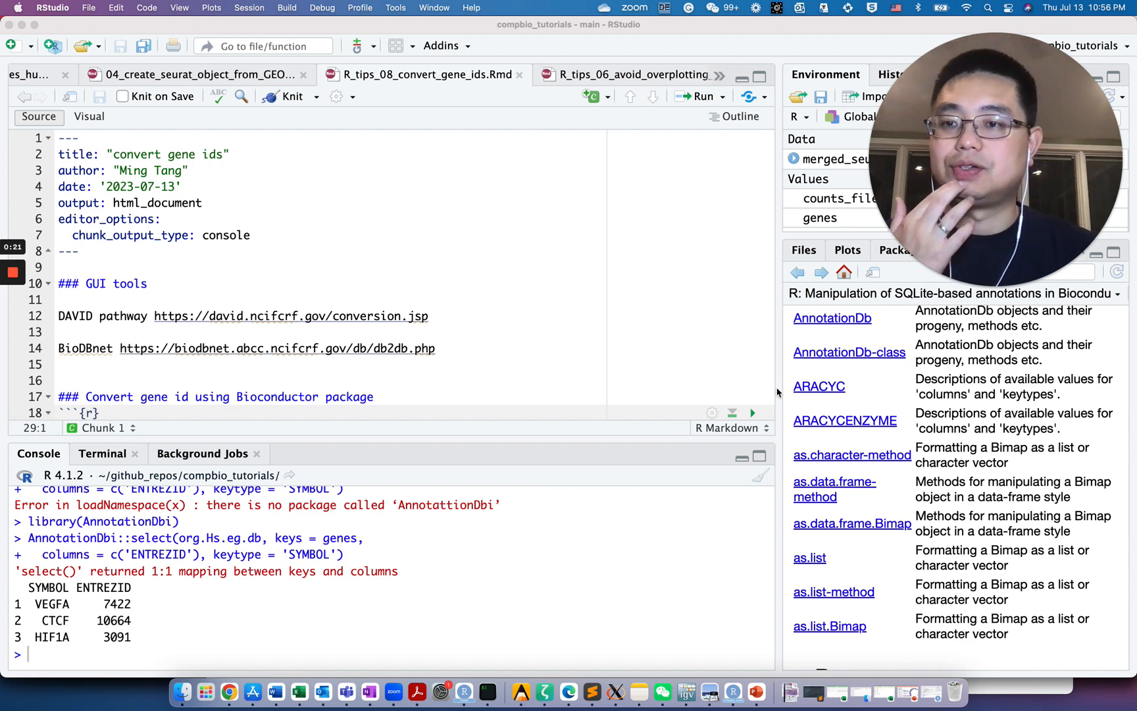
Switch to DAVID's conversion page with VEGFA, CTCF and HIF1A and list the identifier types.
scroll("down", 3)
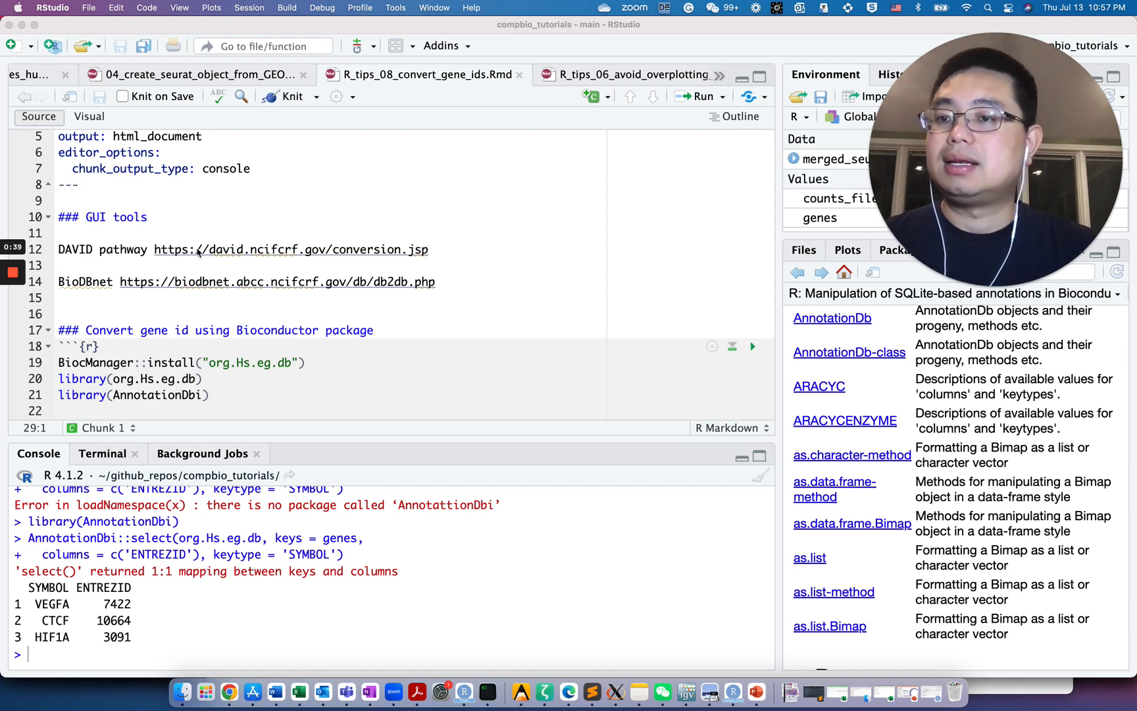
scroll("down", 3)
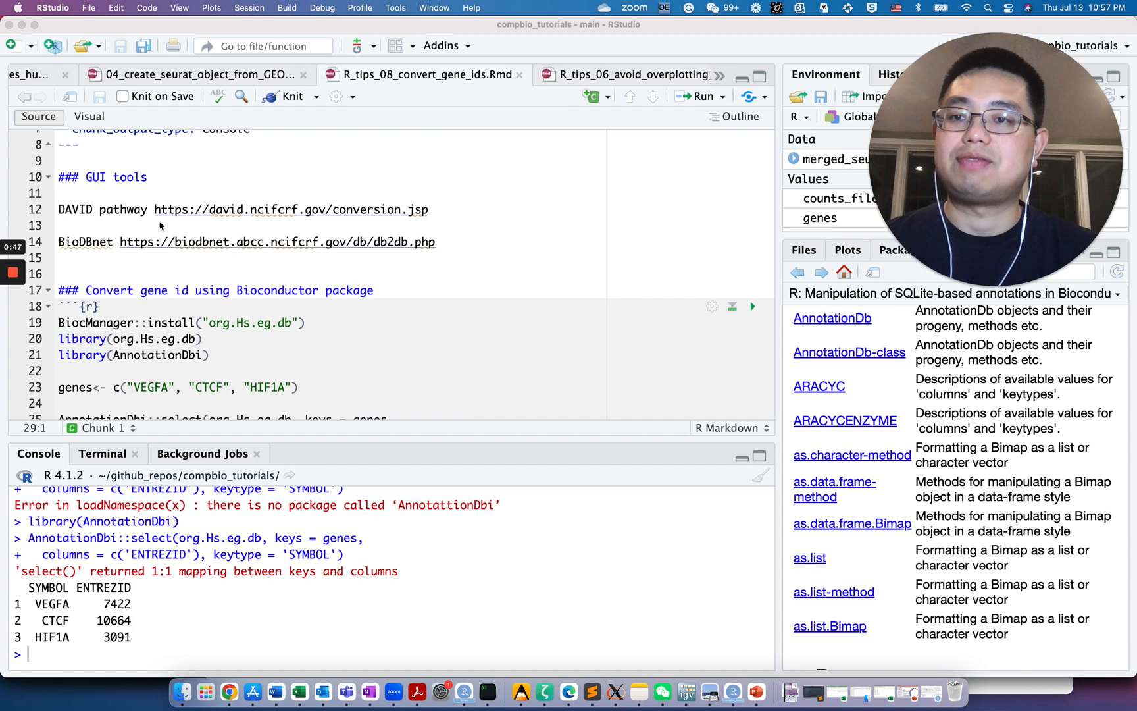
mouse_move(285, 328)
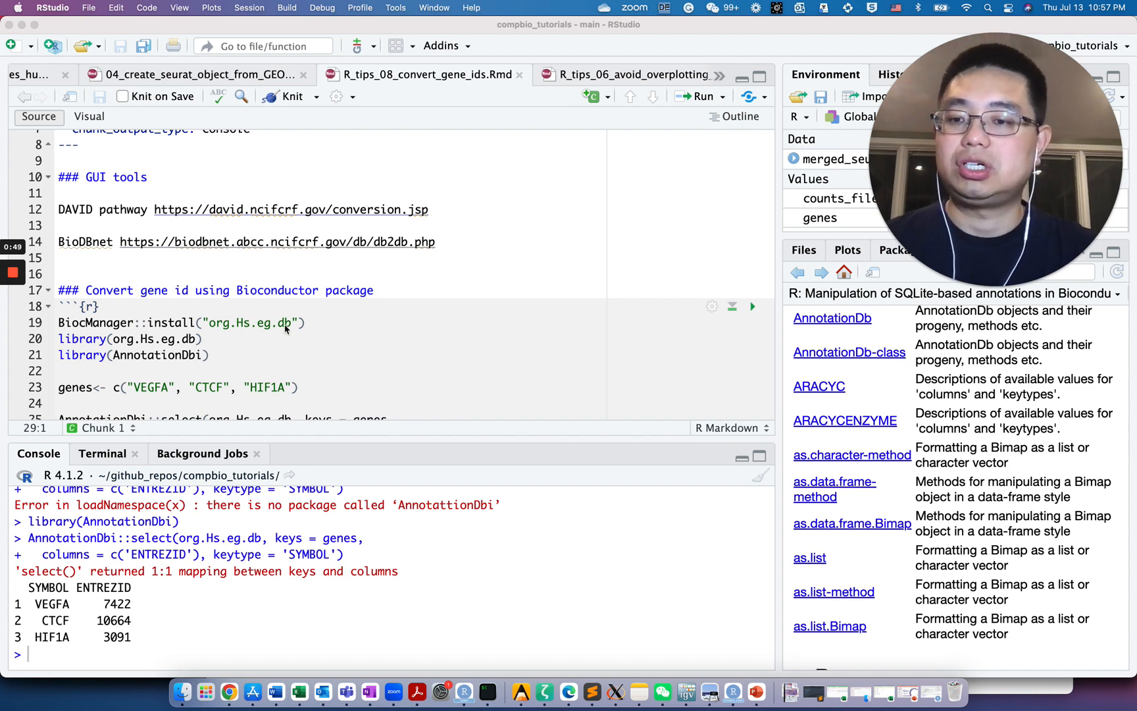
mouse_move(299, 692)
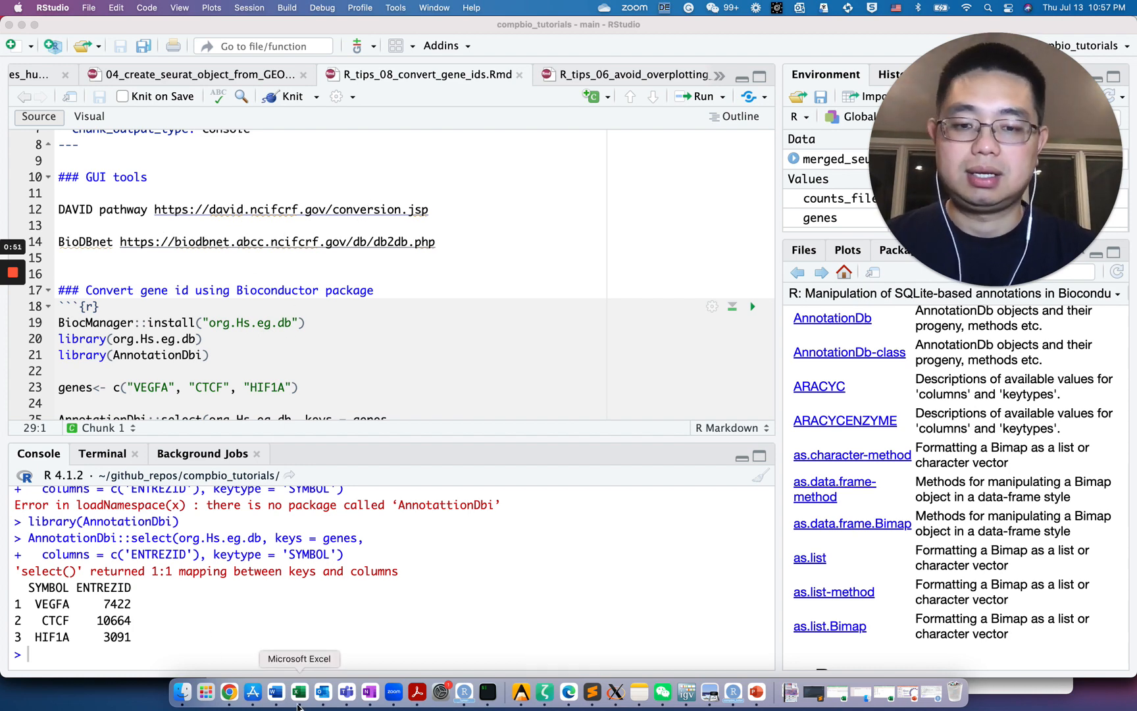
left_click(229, 691)
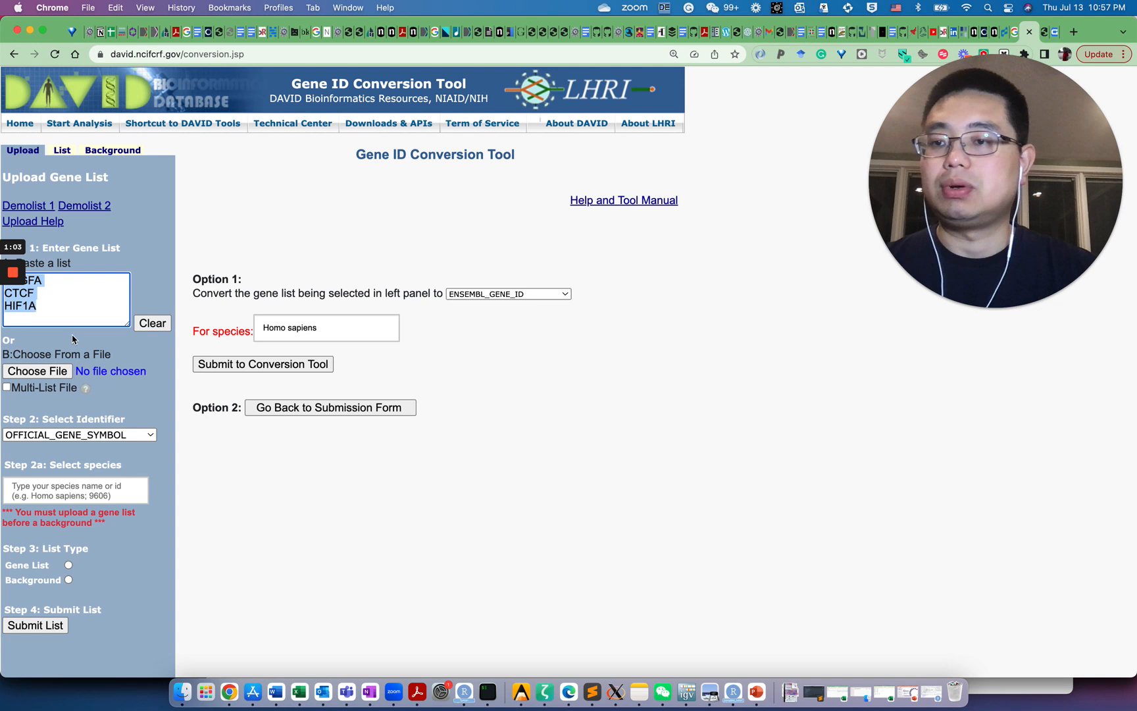
mouse_move(221, 327)
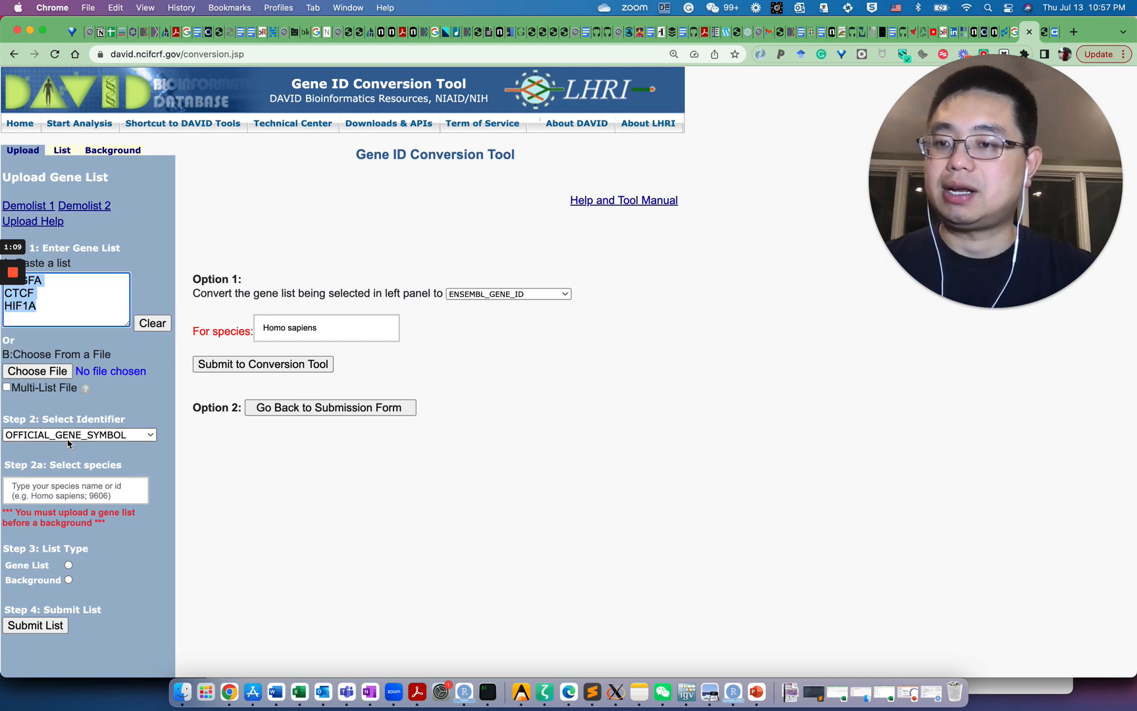
left_click(79, 435)
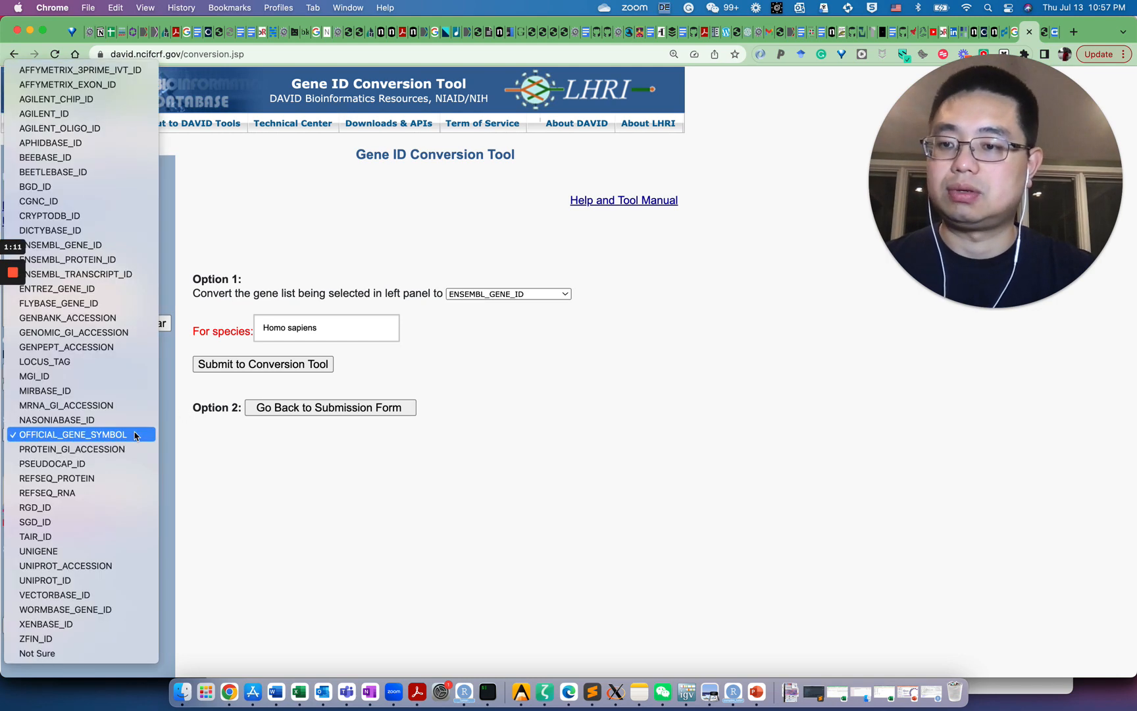
mouse_move(274, 472)
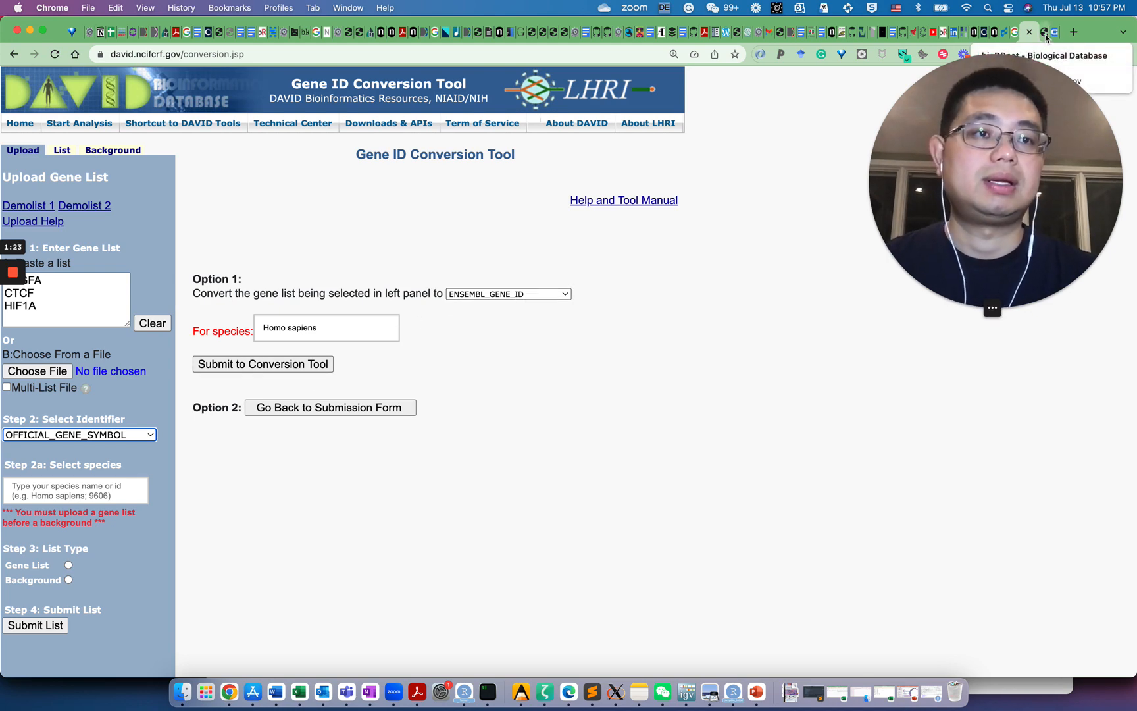
Bring up bioDBnet's db2db page, closing the input type list with Gene ID unchanged.
left_click(1029, 31)
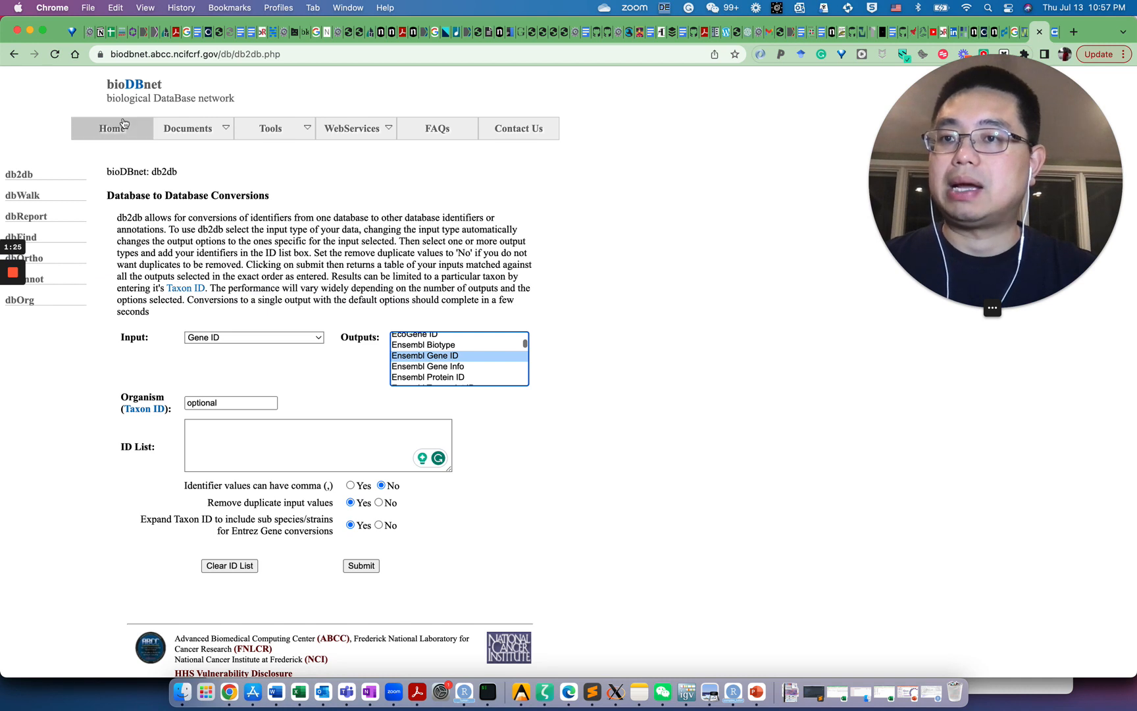
mouse_move(623, 389)
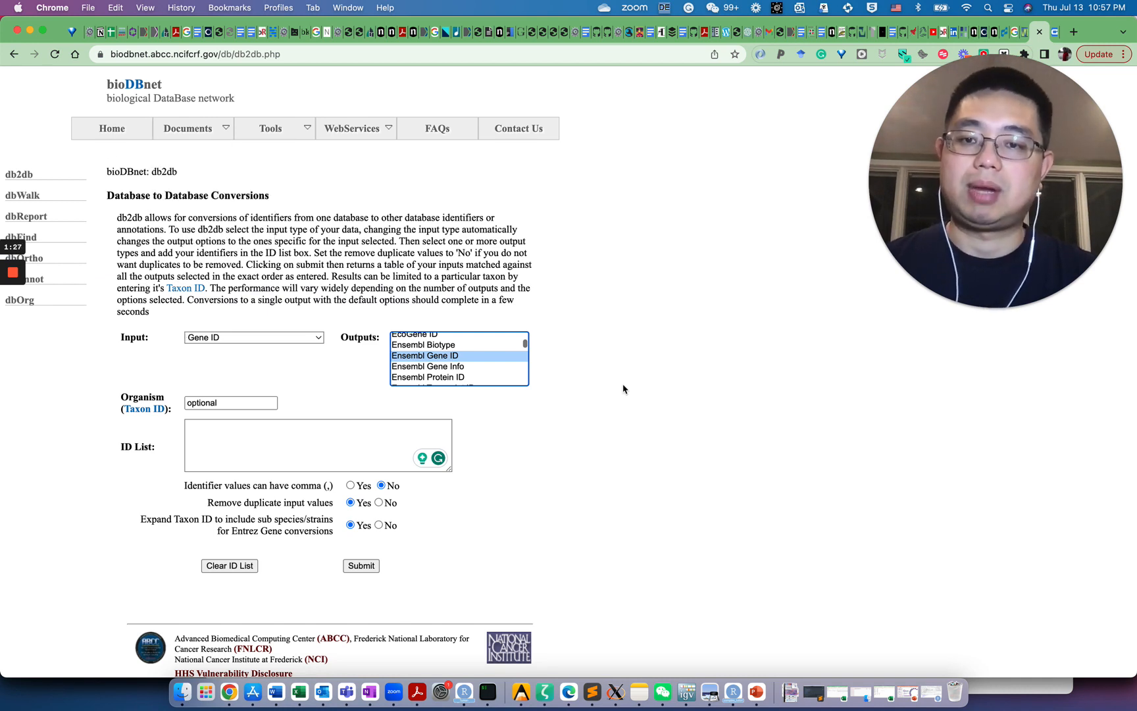
mouse_move(287, 343)
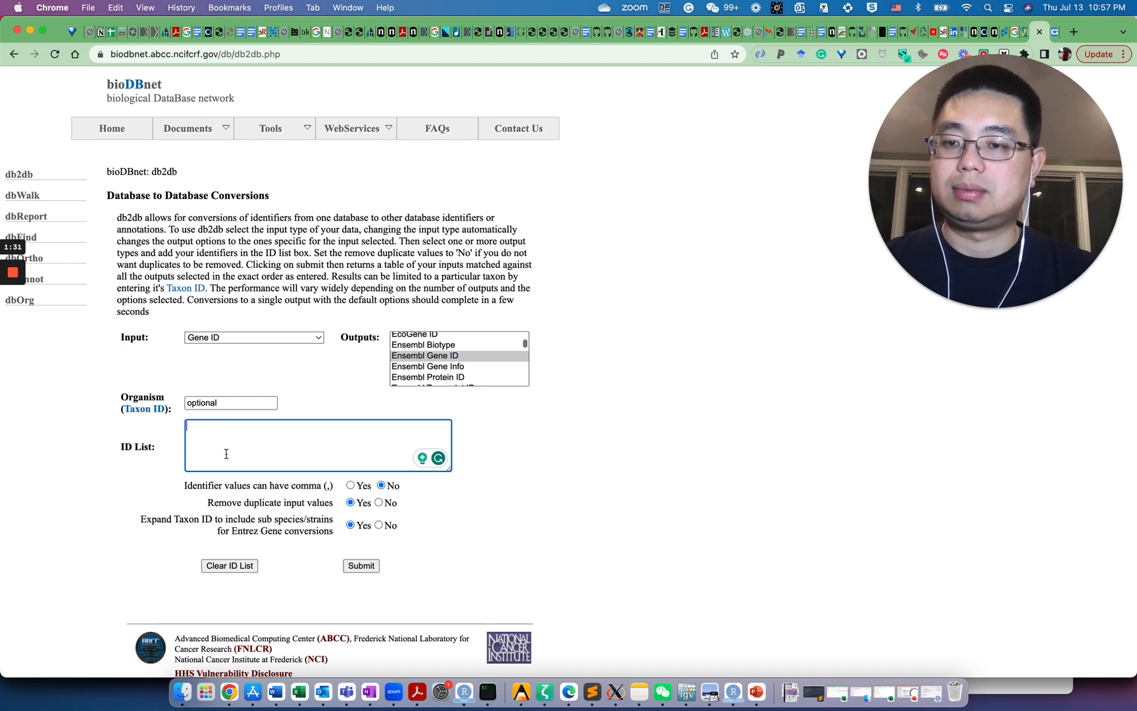
mouse_move(312, 325)
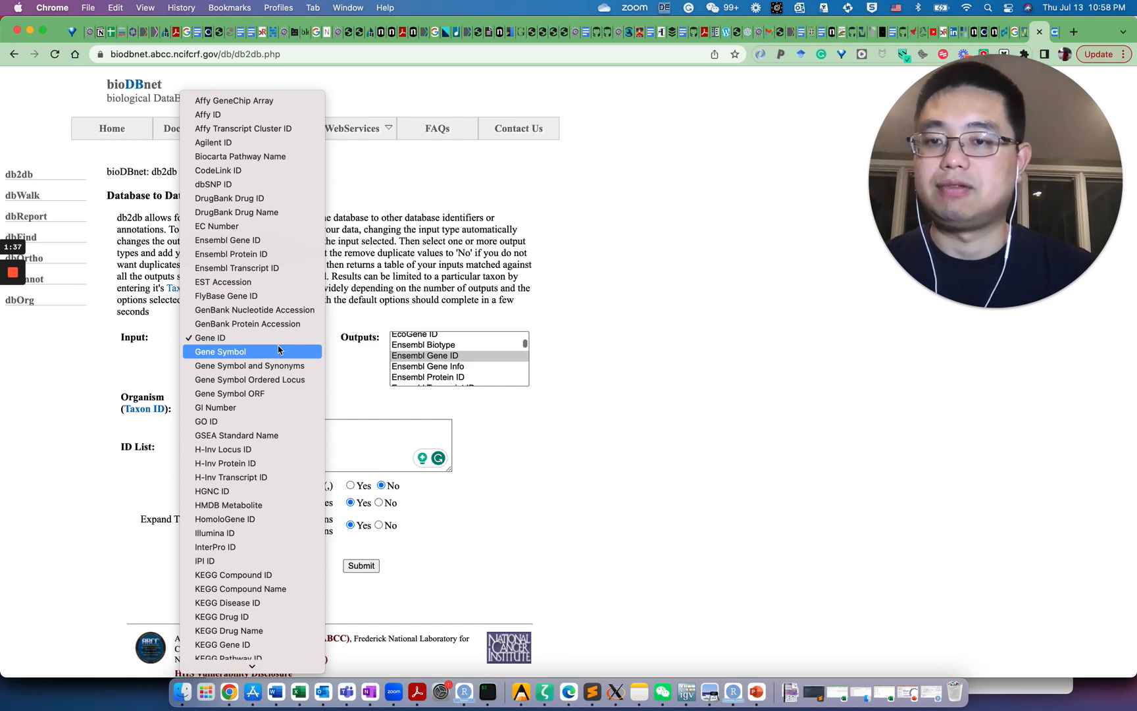
left_click(253, 337)
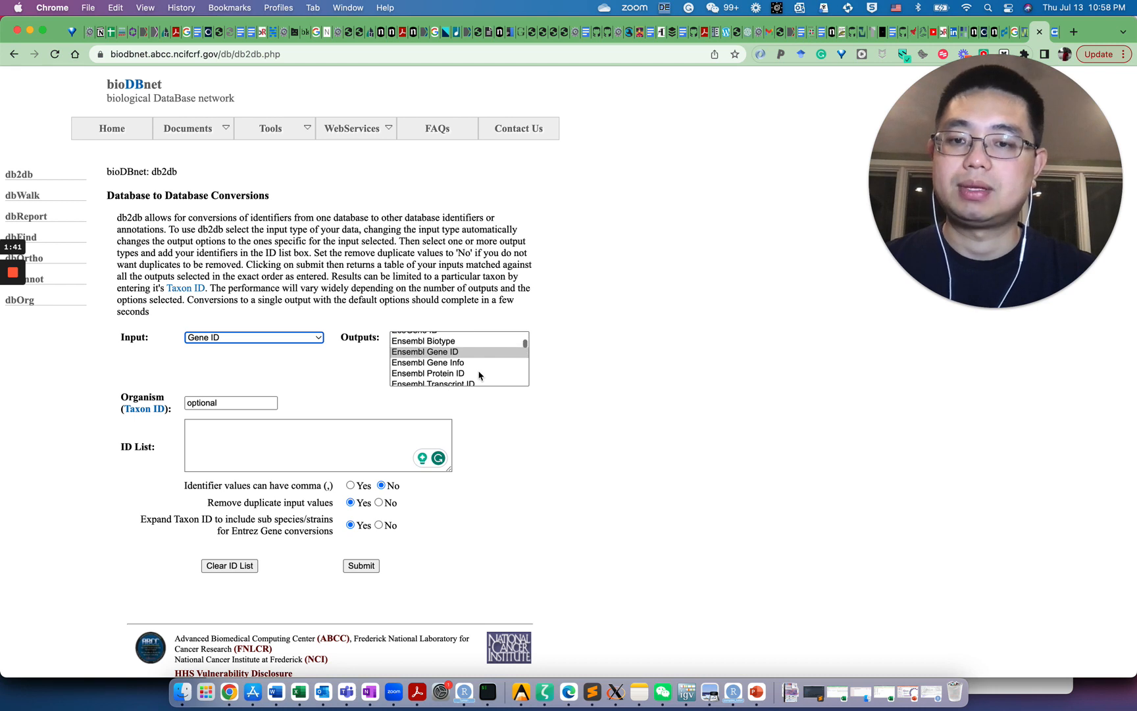
scroll("up", 3)
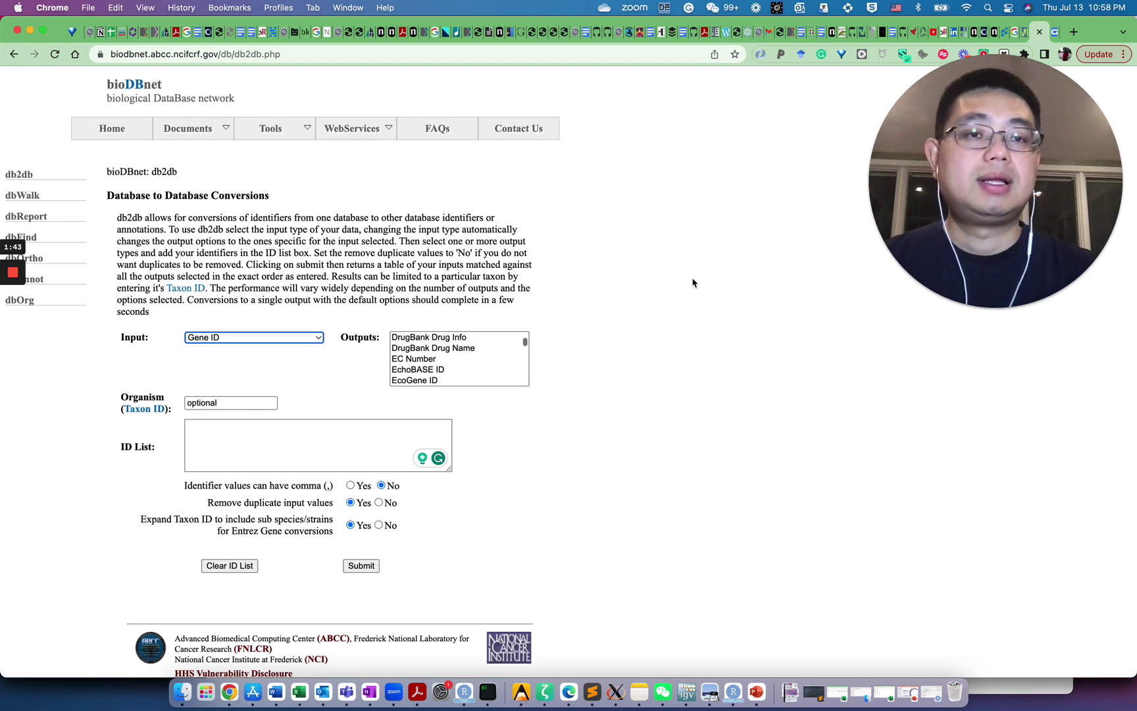
mouse_move(659, 321)
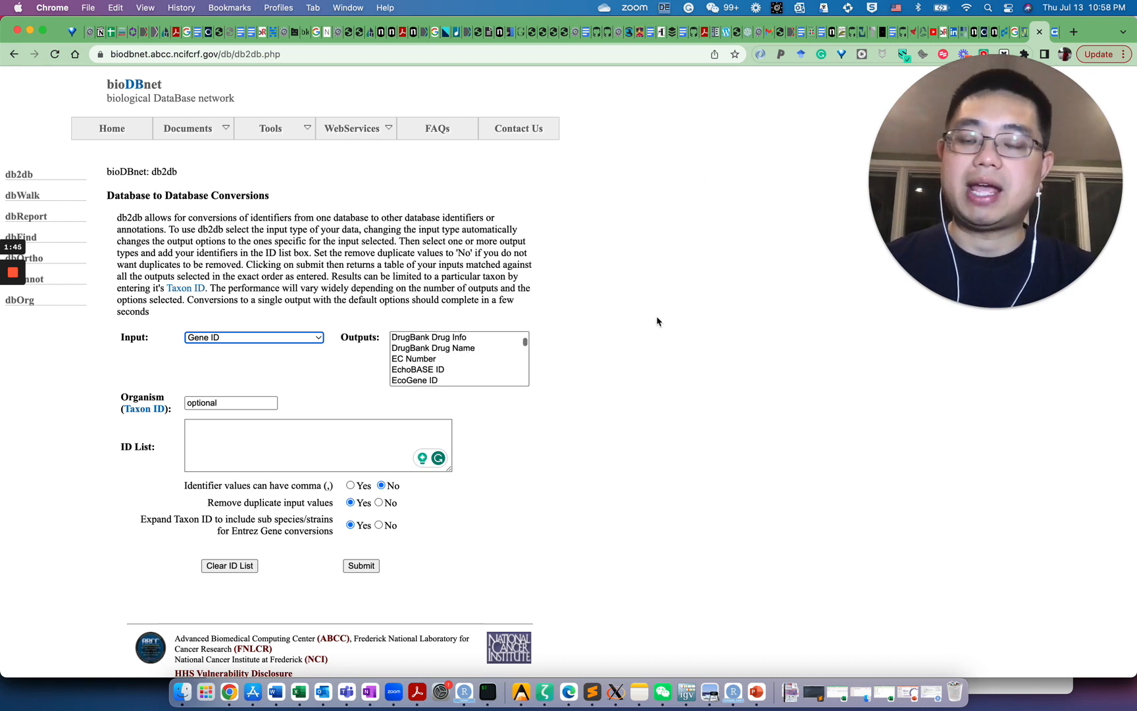
mouse_move(618, 572)
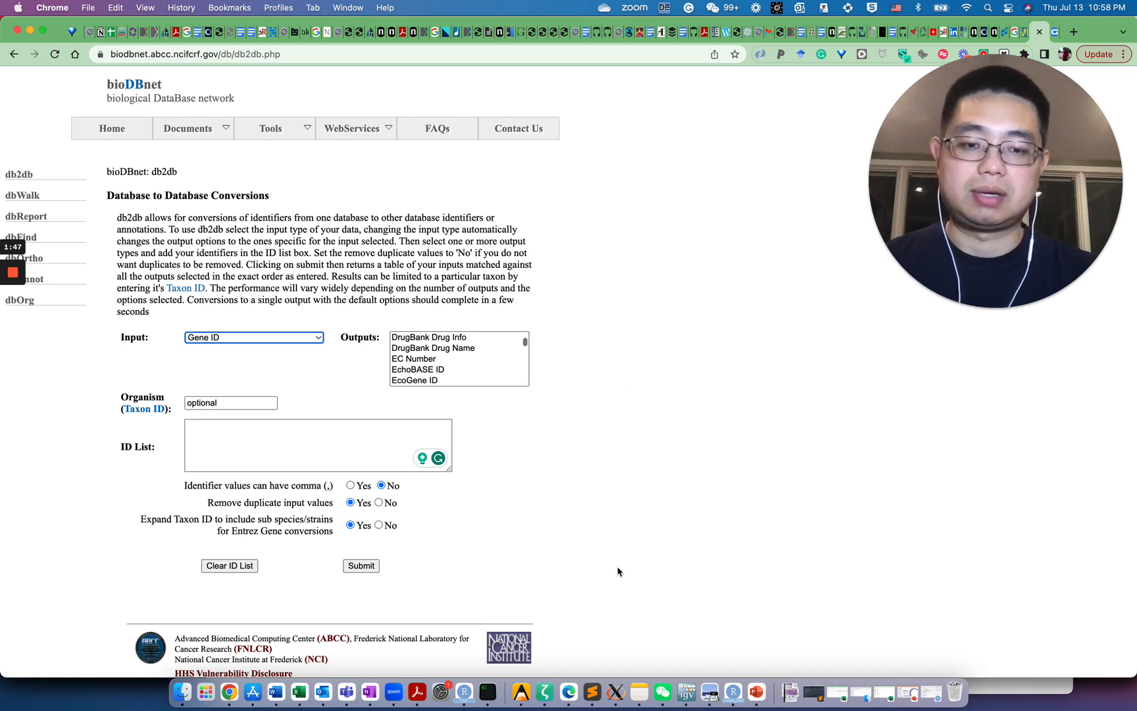
mouse_move(660, 692)
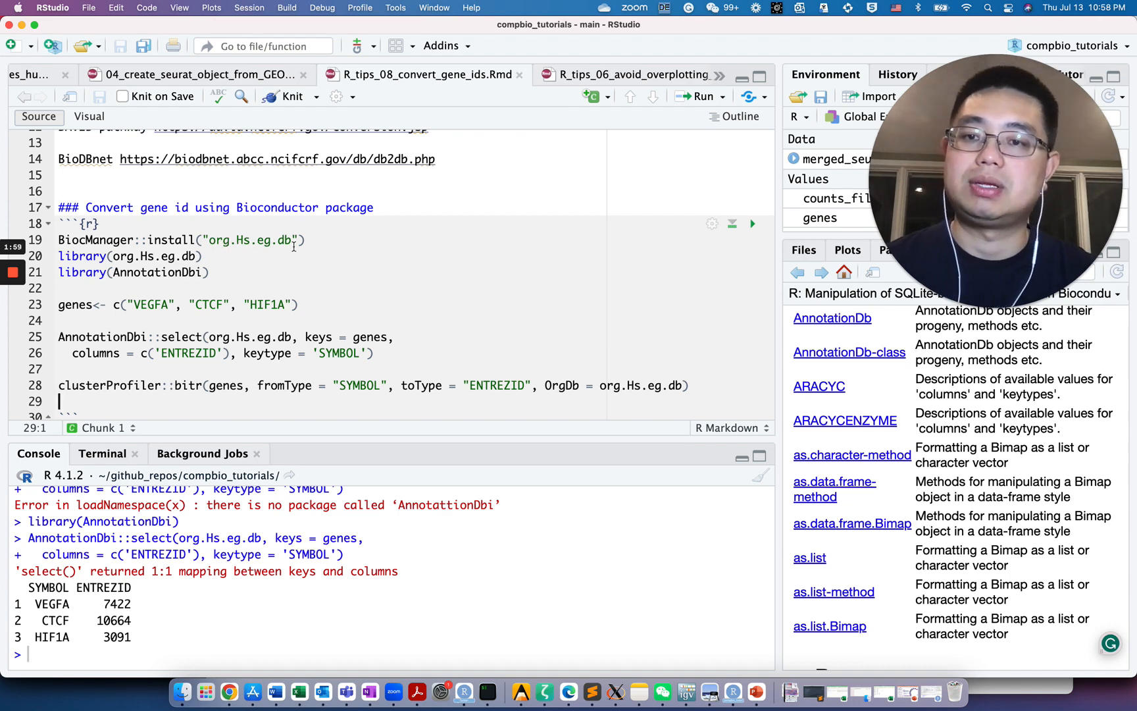
Run the org.Hs.eg.db and AnnotationDbi library lines and the VEGFA, CTCF, HIF1A genes vector.
left_click(204, 240)
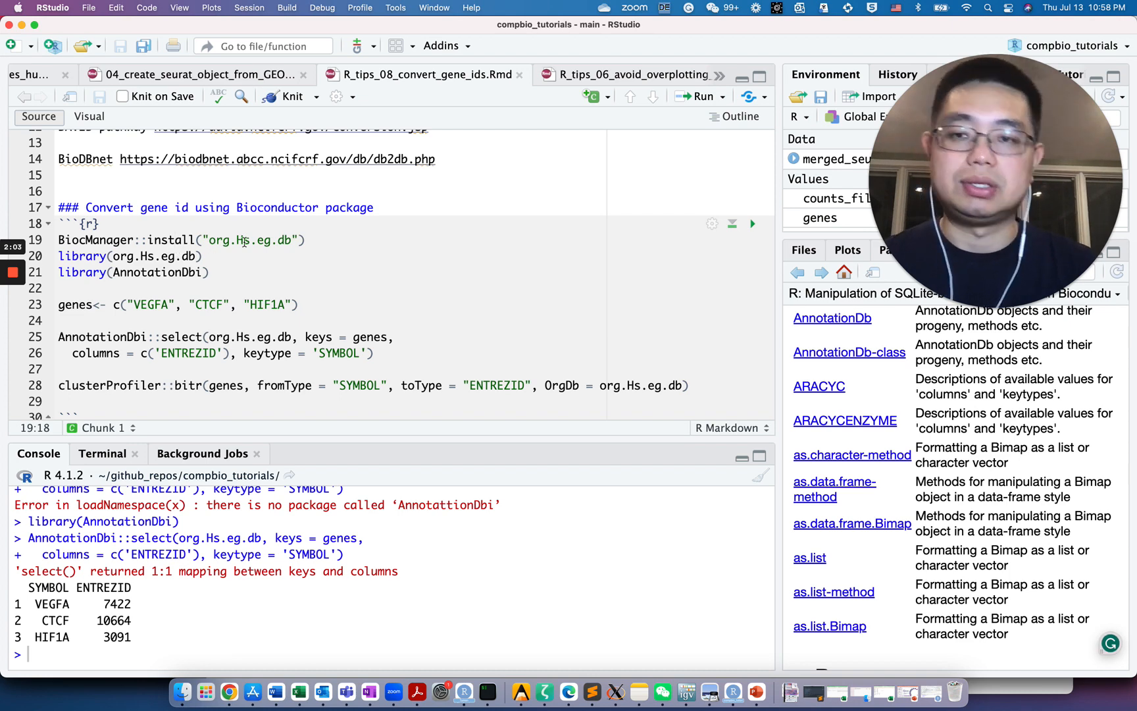
left_click(205, 255)
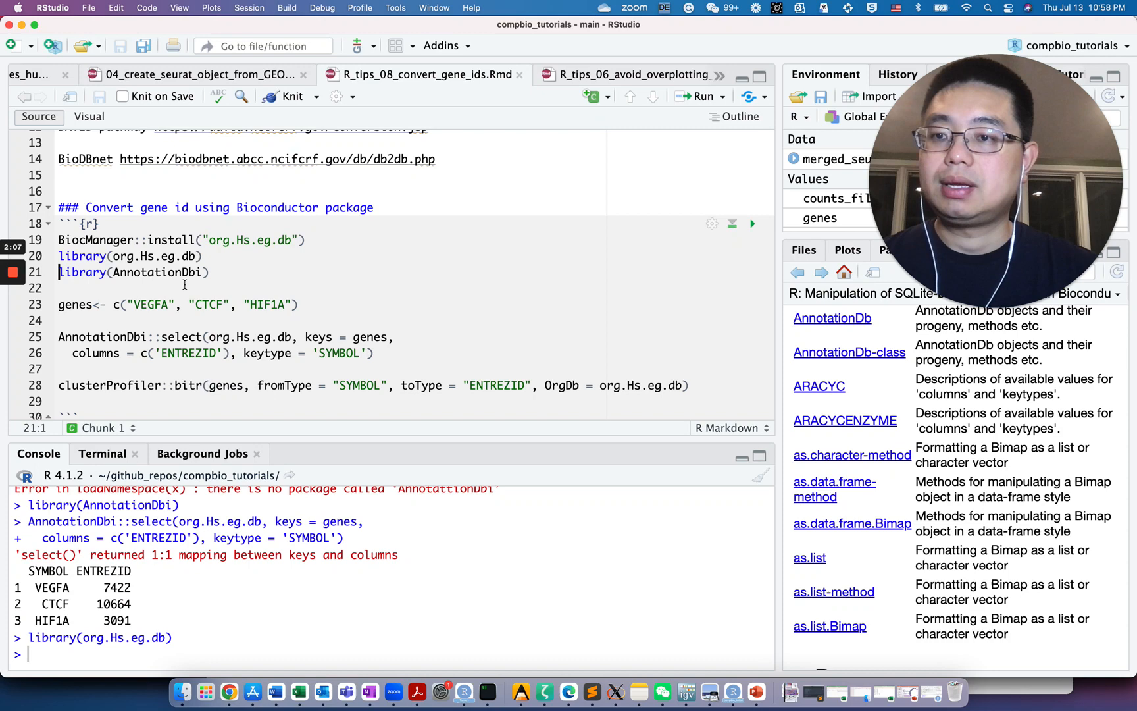
left_click(211, 272)
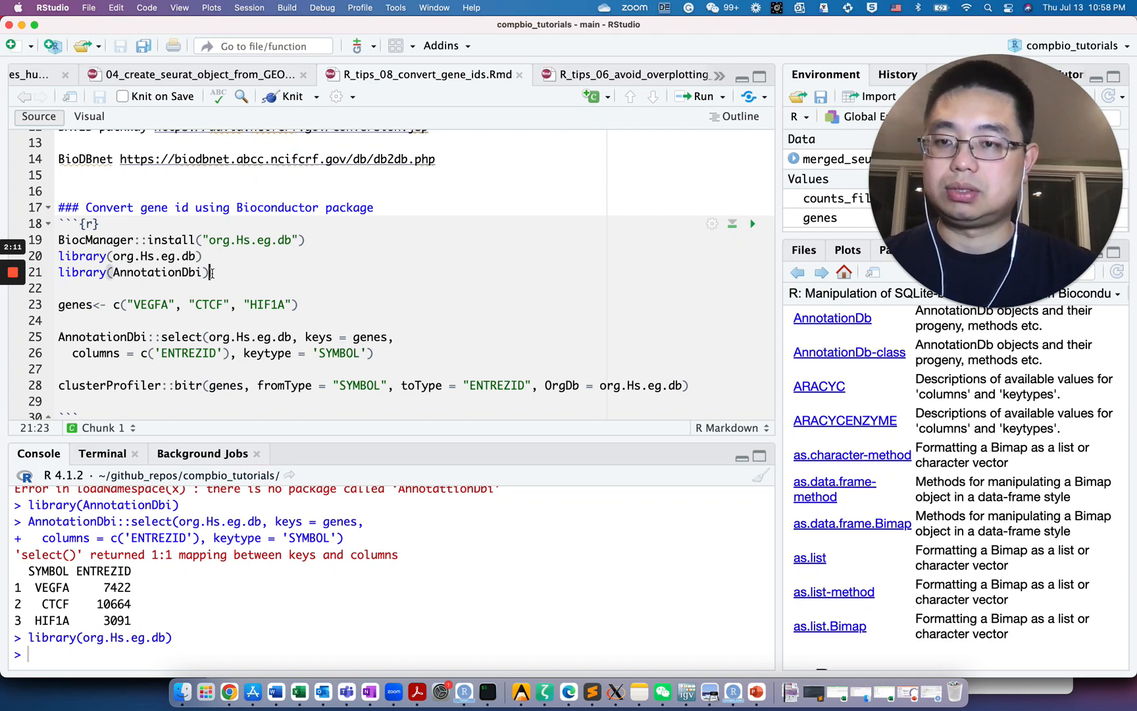
double_click(154, 256)
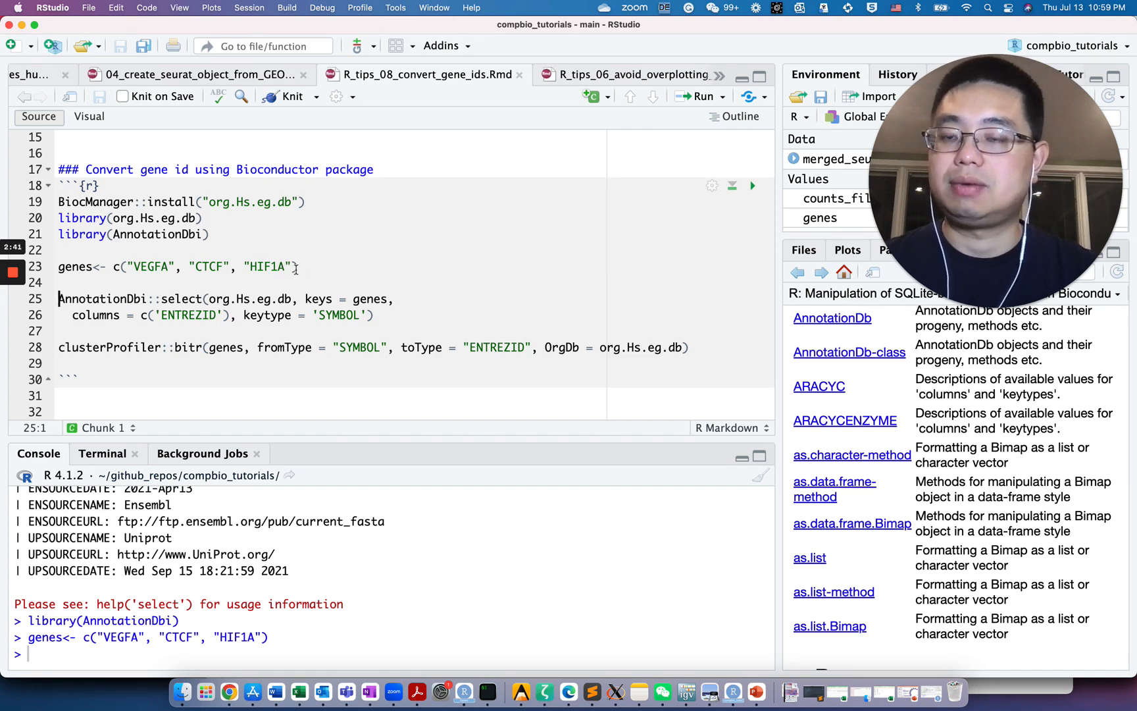
scroll("down", 3)
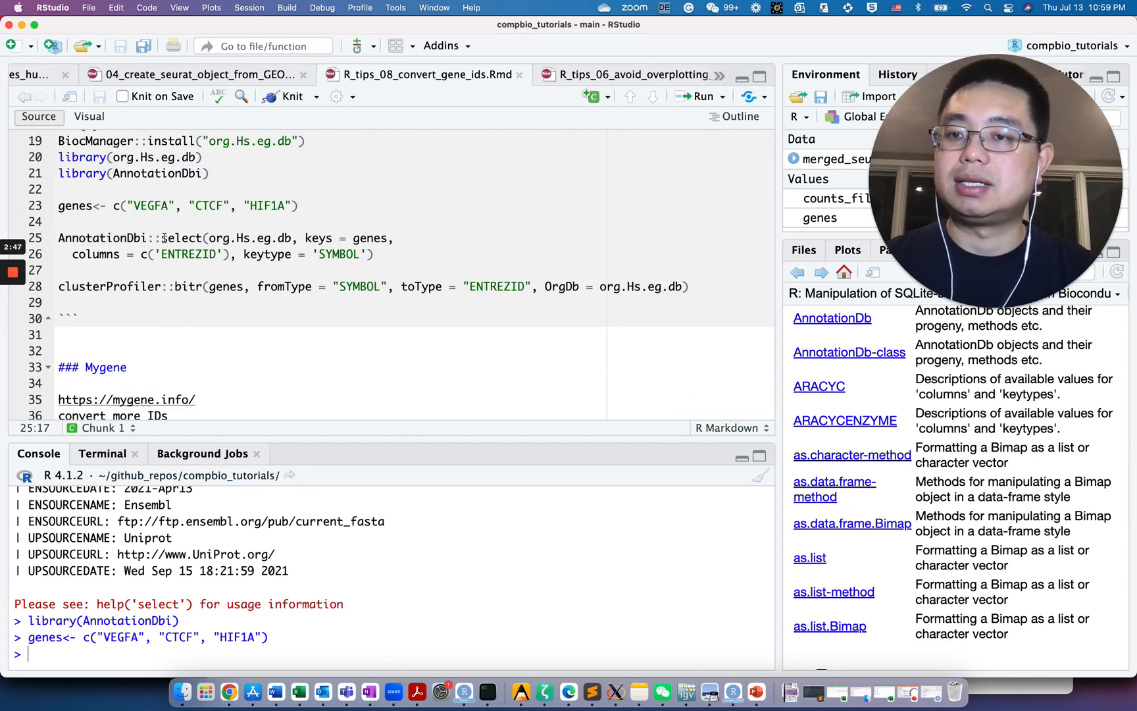
double_click(182, 237)
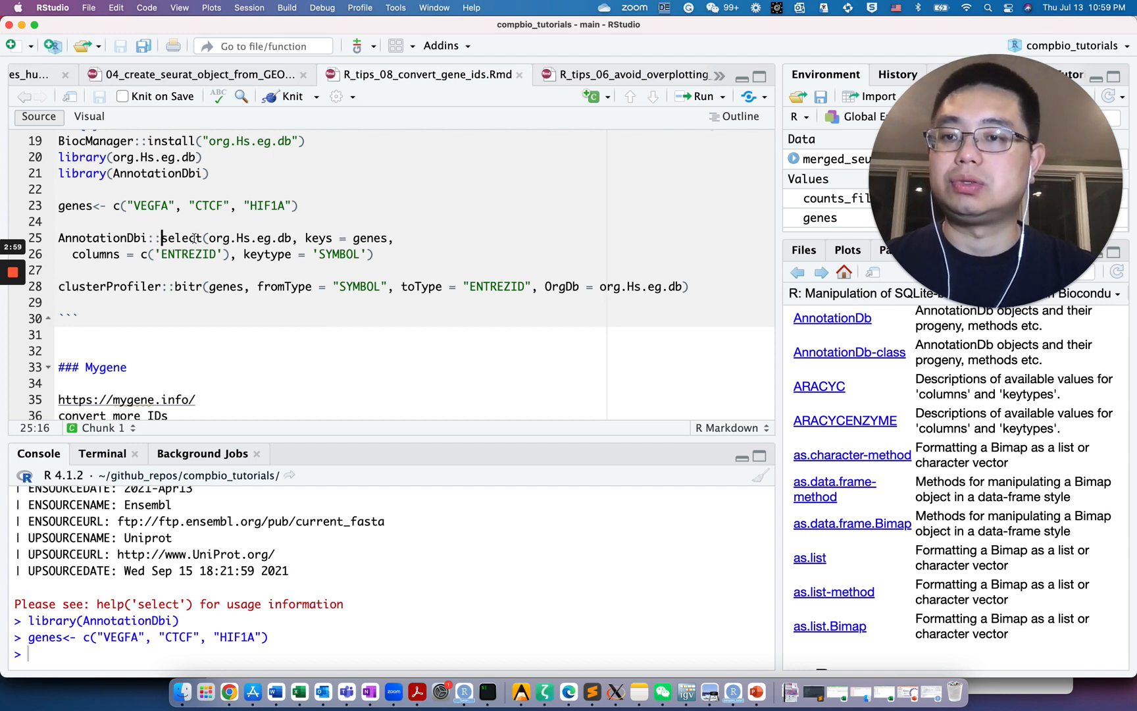
double_click(181, 238)
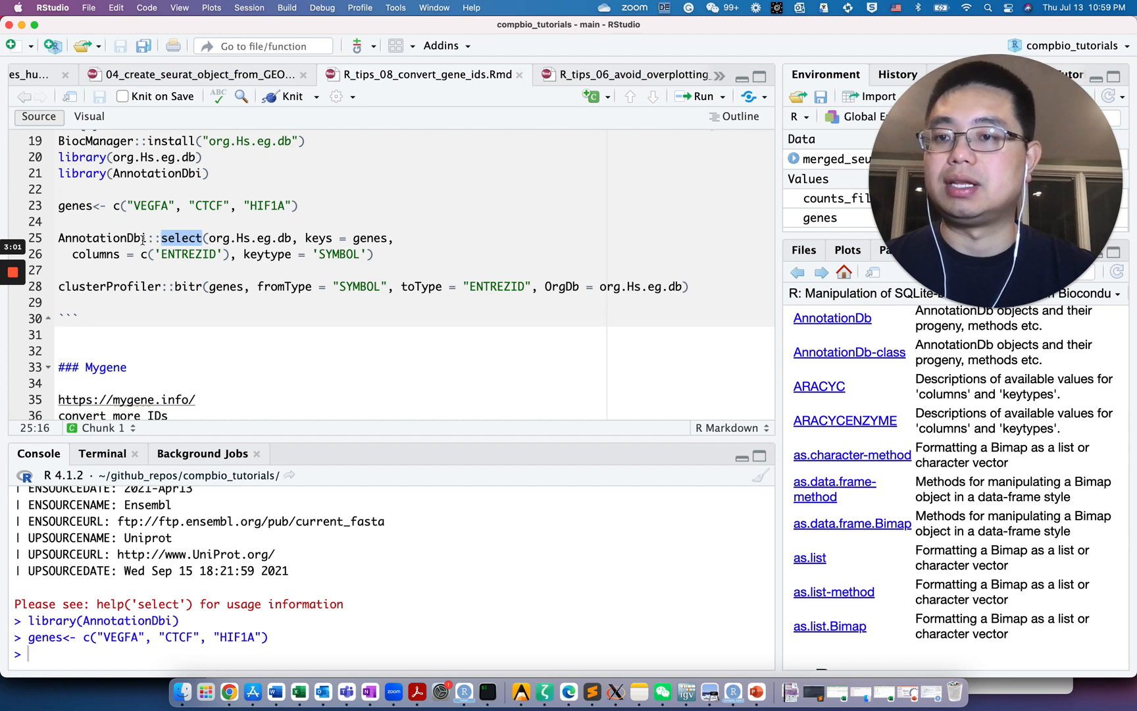
left_click(62, 270)
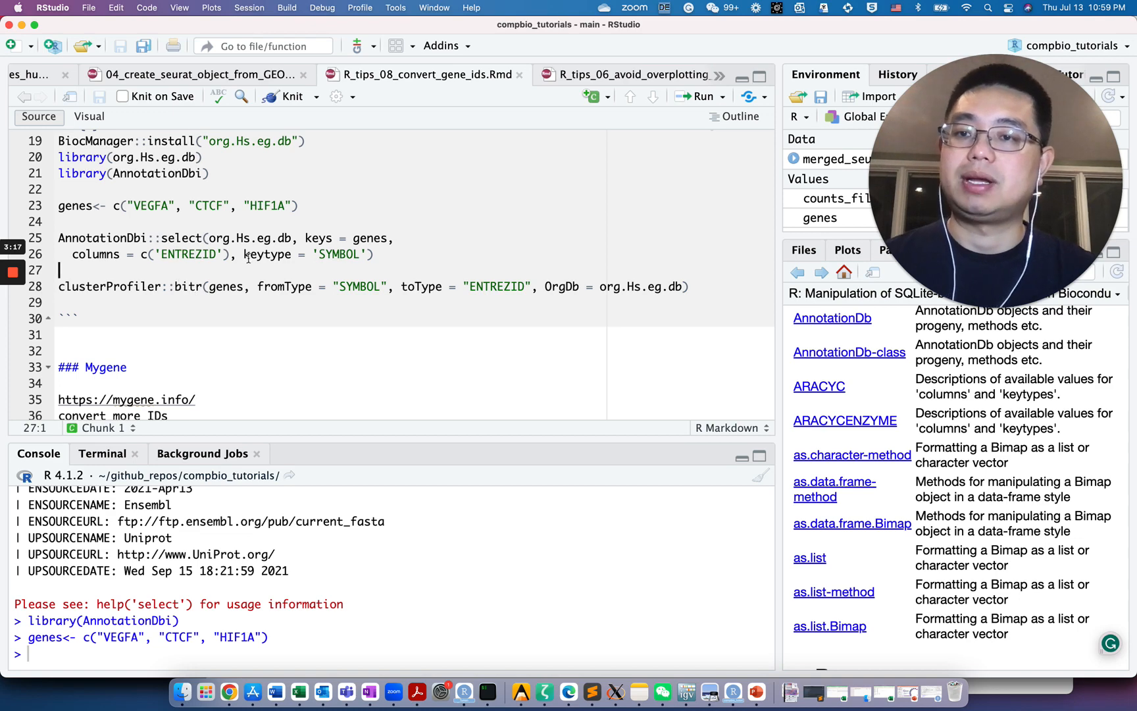
Type the select call and view Entrez IDs VEGFA 7422, CTCF 10664, HIF1A 3091.
type("d")
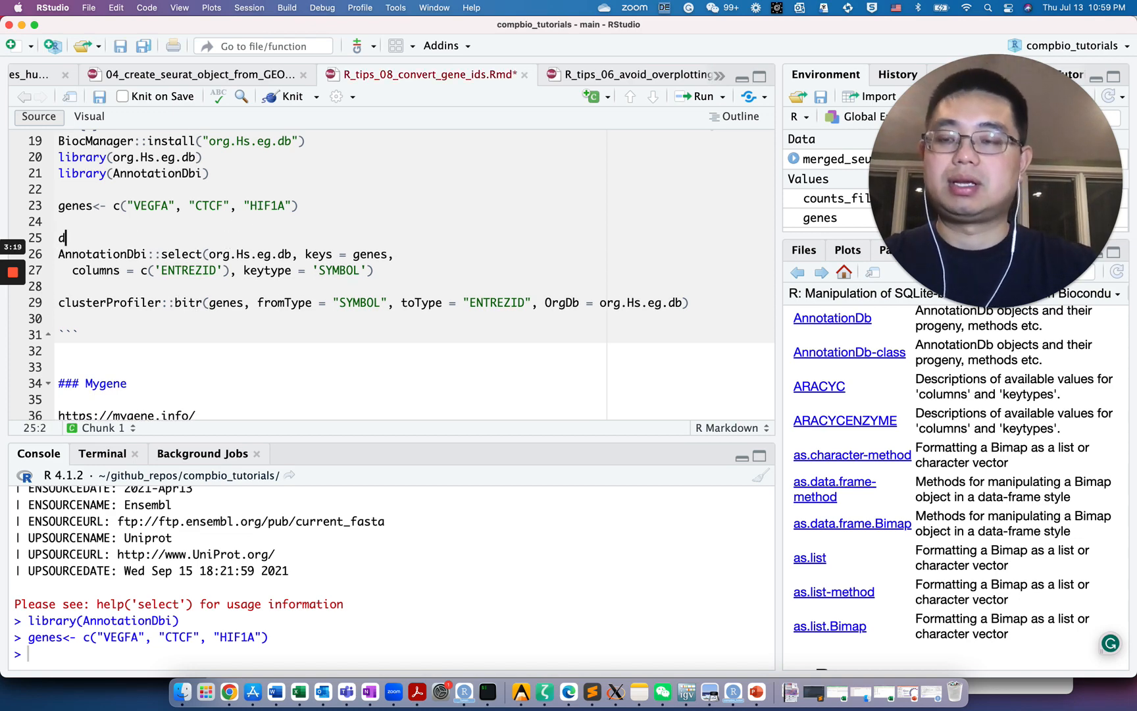
type("p")
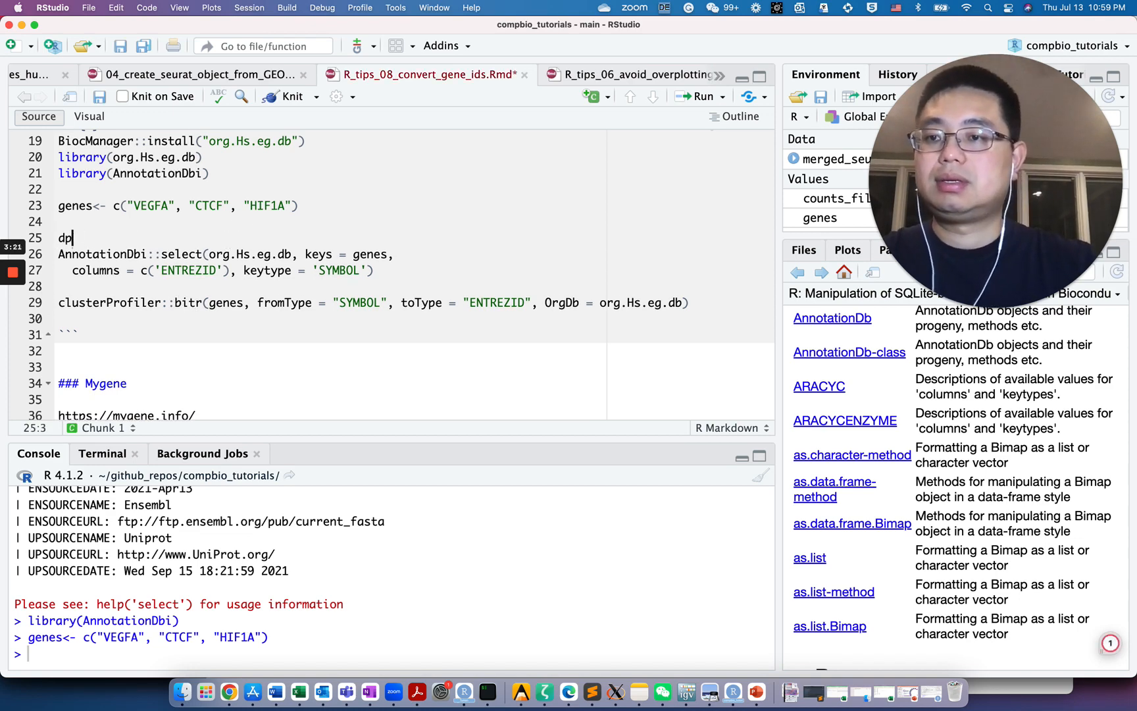
type("lyr::")
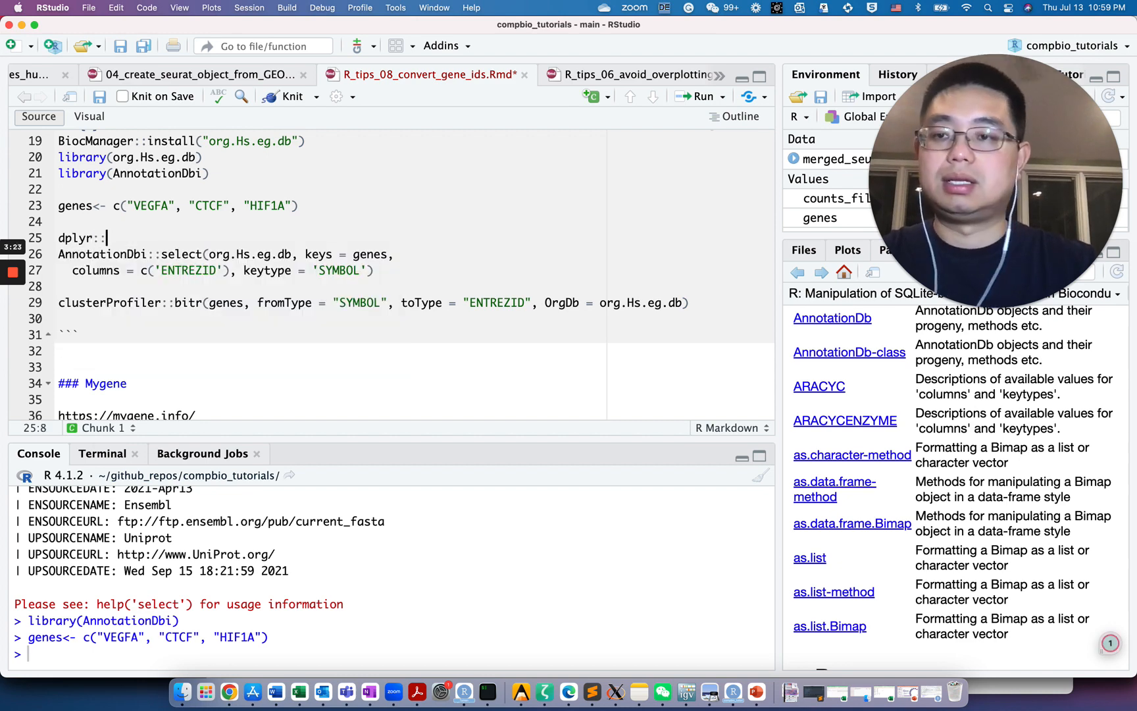
type("select(")
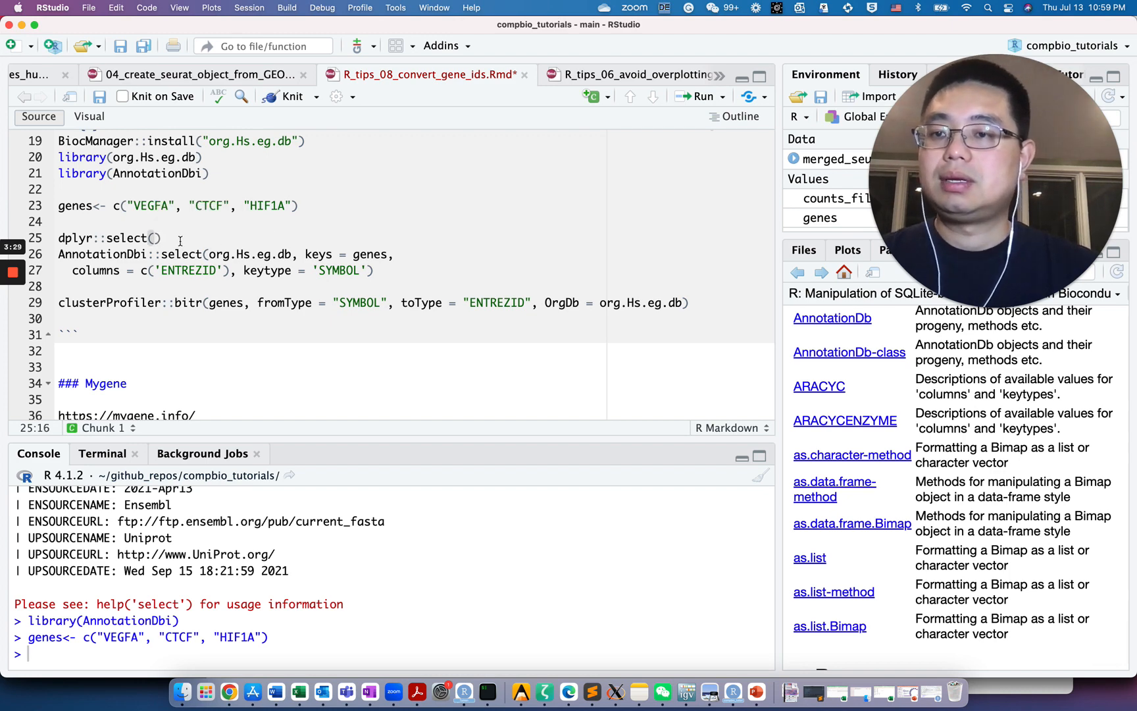
key("Backspace")
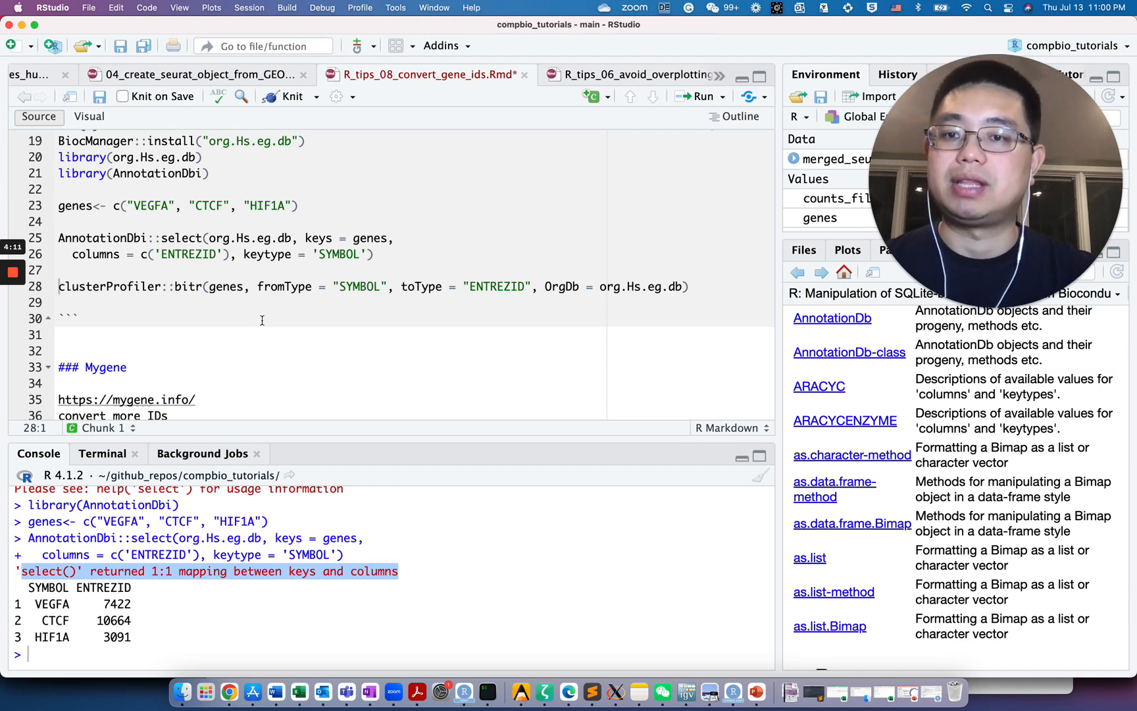
scroll("down", 3)
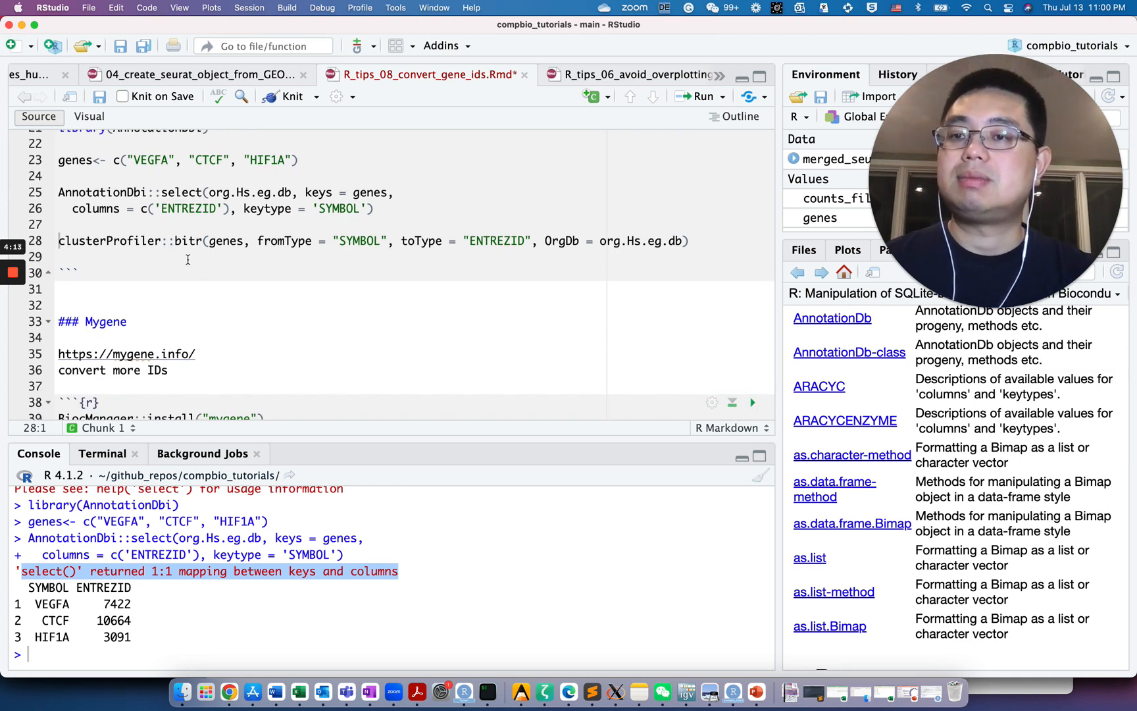
Run the clusterProfiler::bitr line, returning VEGFA 7422, CTCF 10664 and HIF1A 3091.
left_click(158, 241)
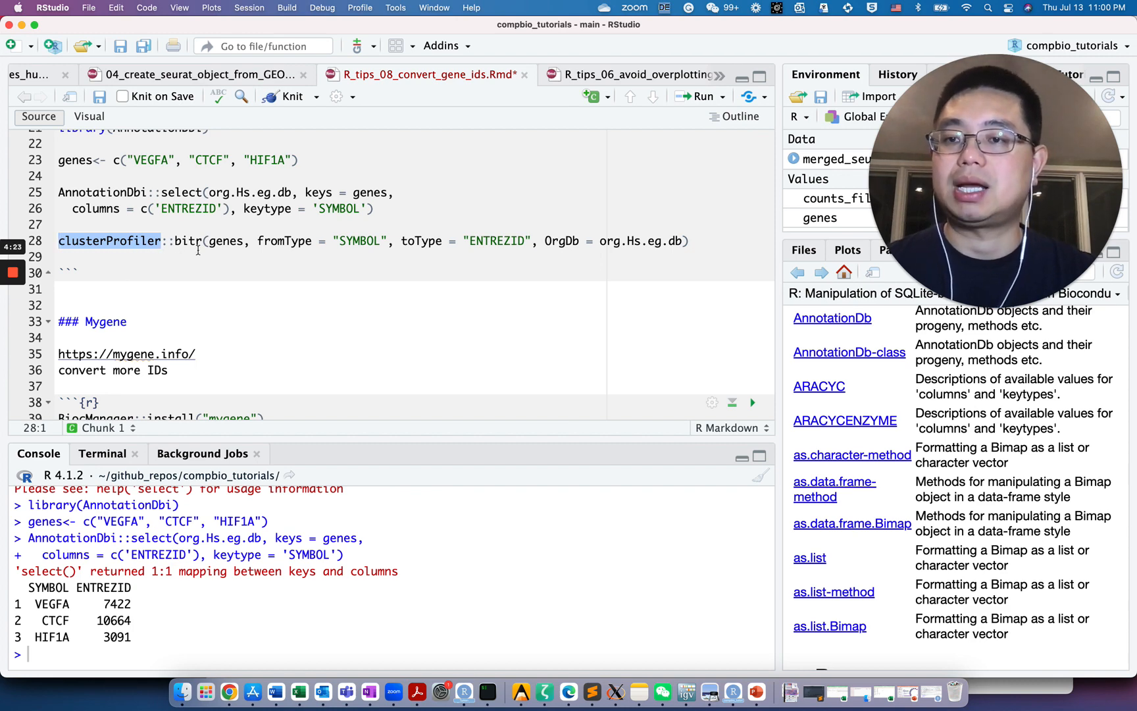
left_click(177, 241)
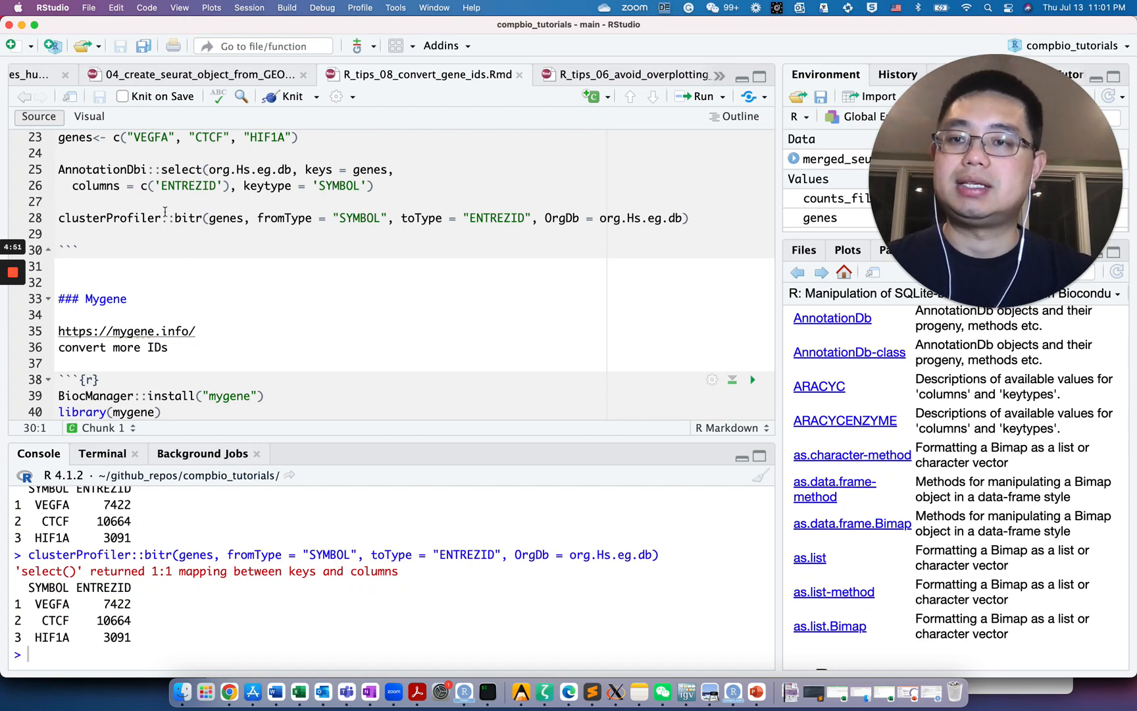
scroll("up", 3)
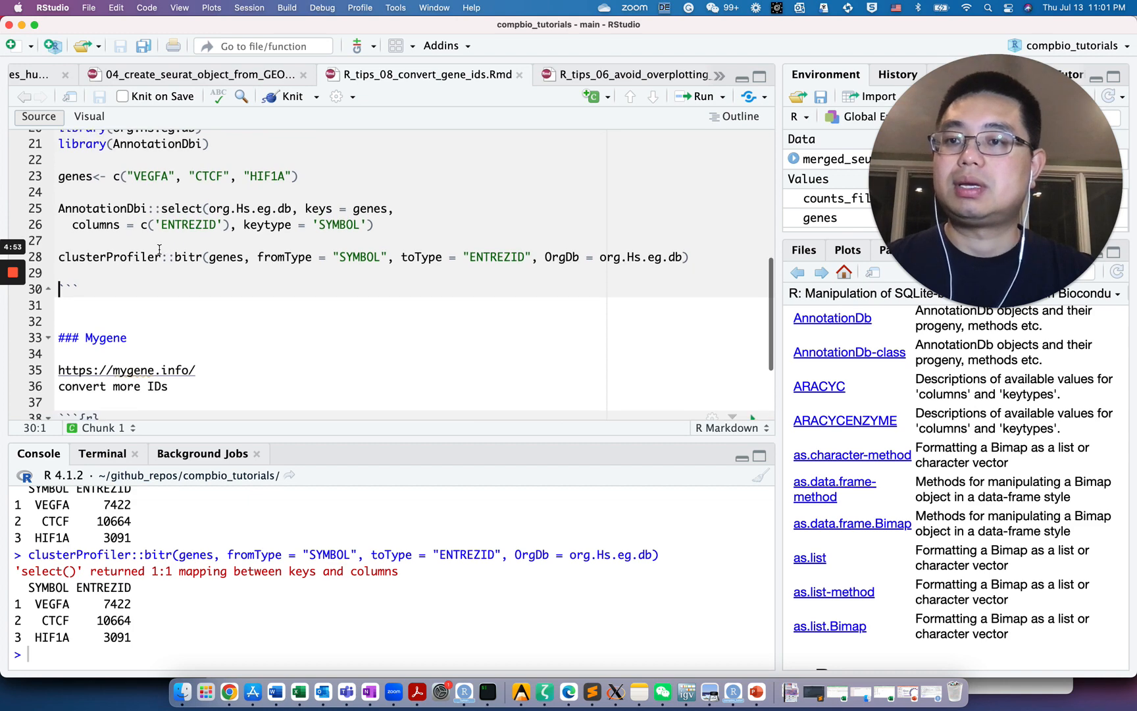
mouse_move(127, 289)
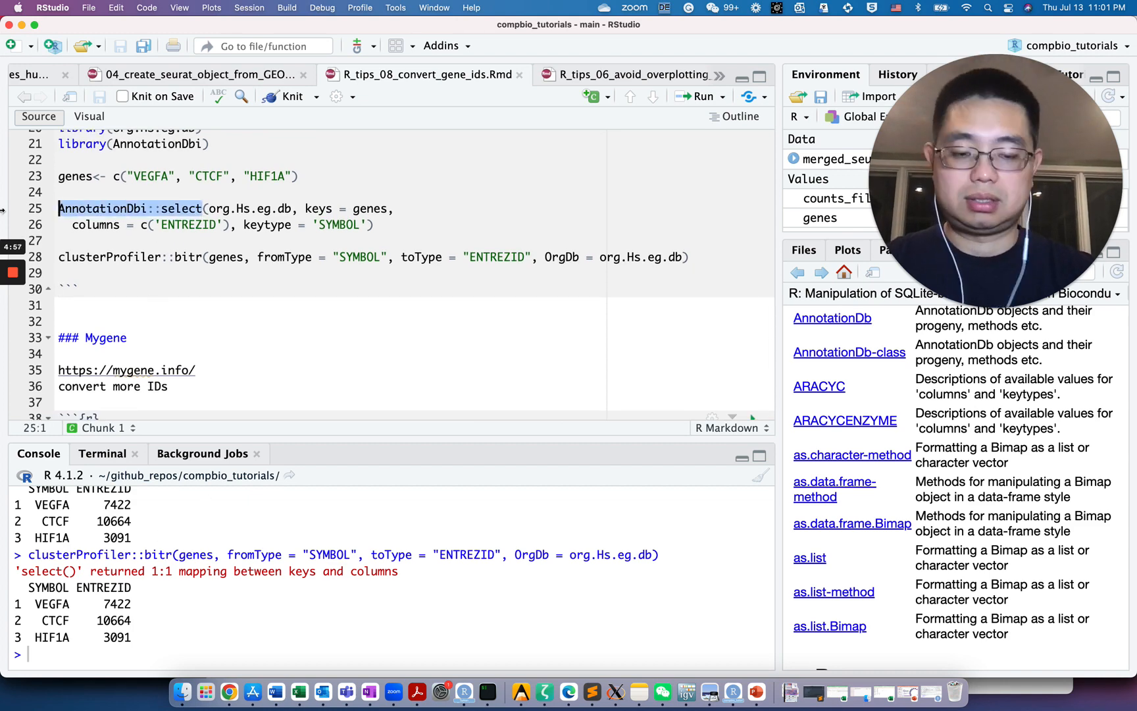
Open the ?AnnotationDbi::select help and scroll through it.
type("?AnnotationDbi::select")
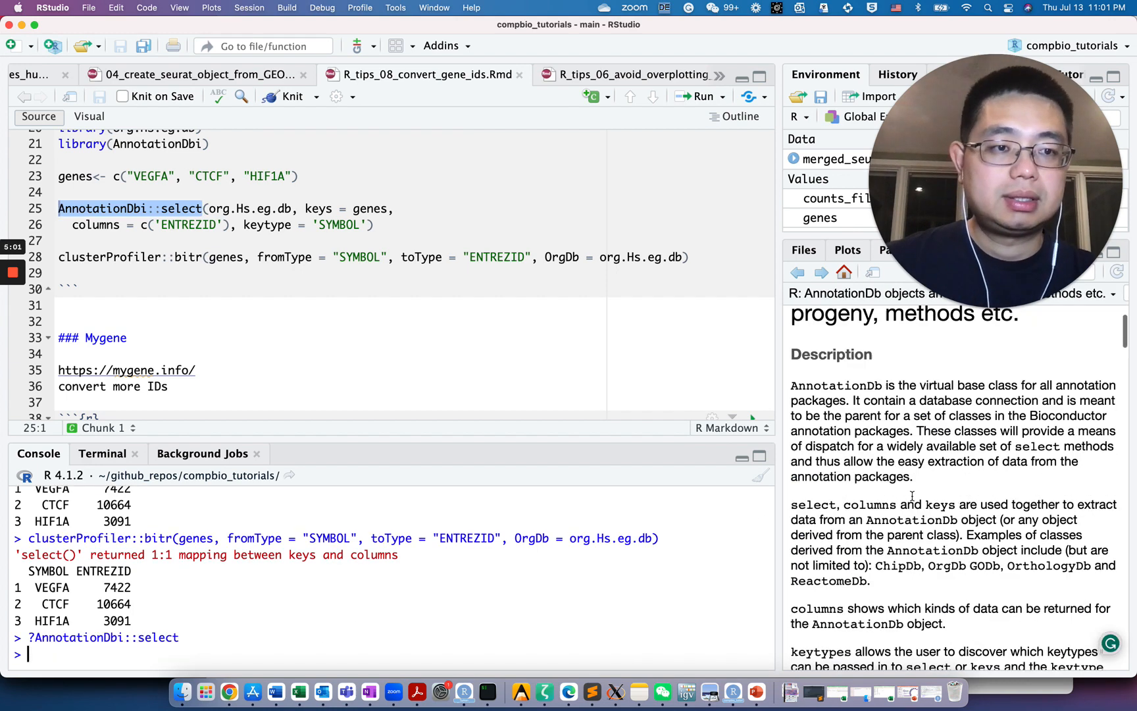
scroll("down", 3)
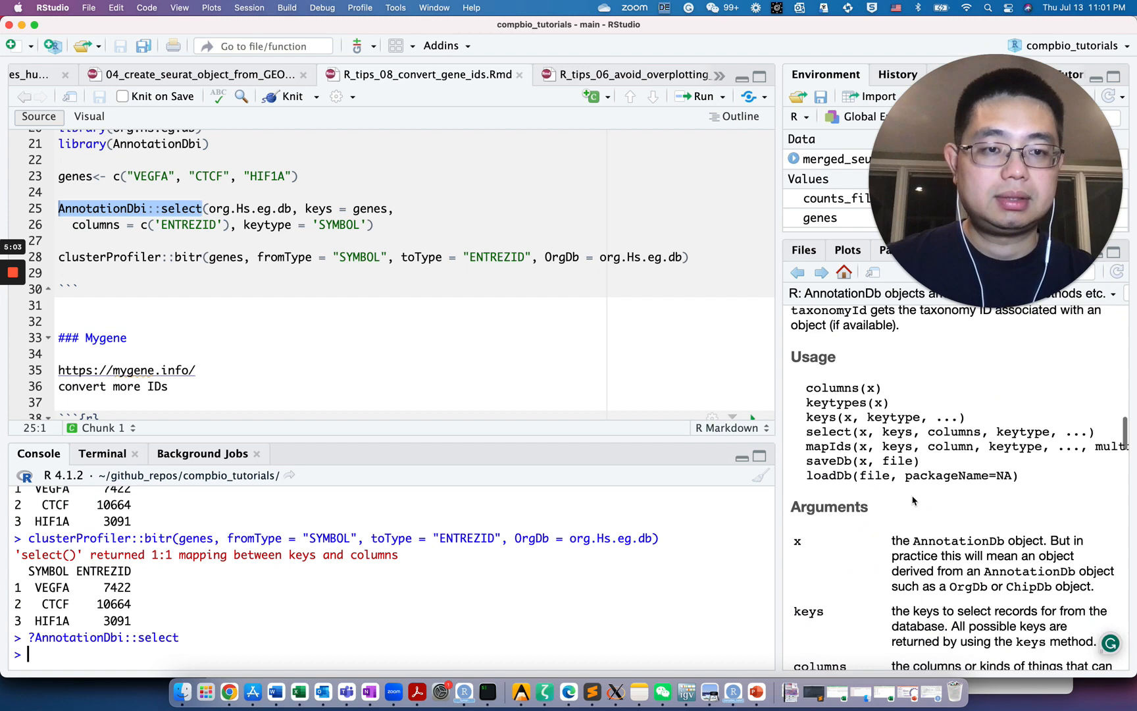
scroll("down", 3)
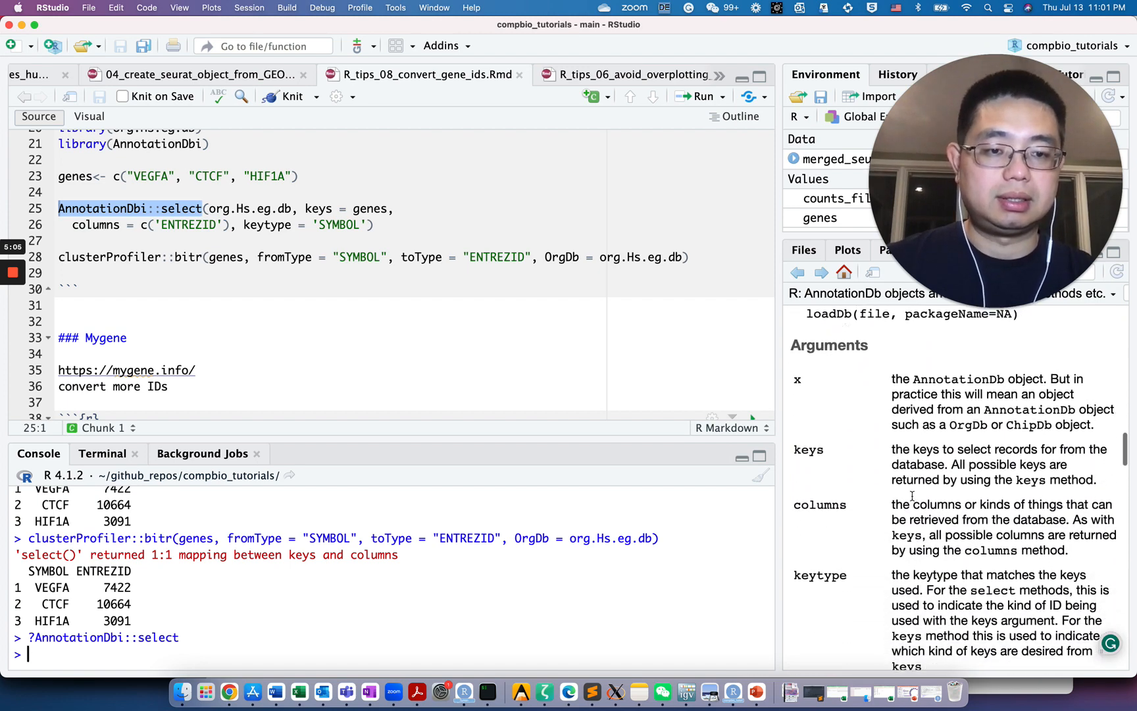
scroll("down", 3)
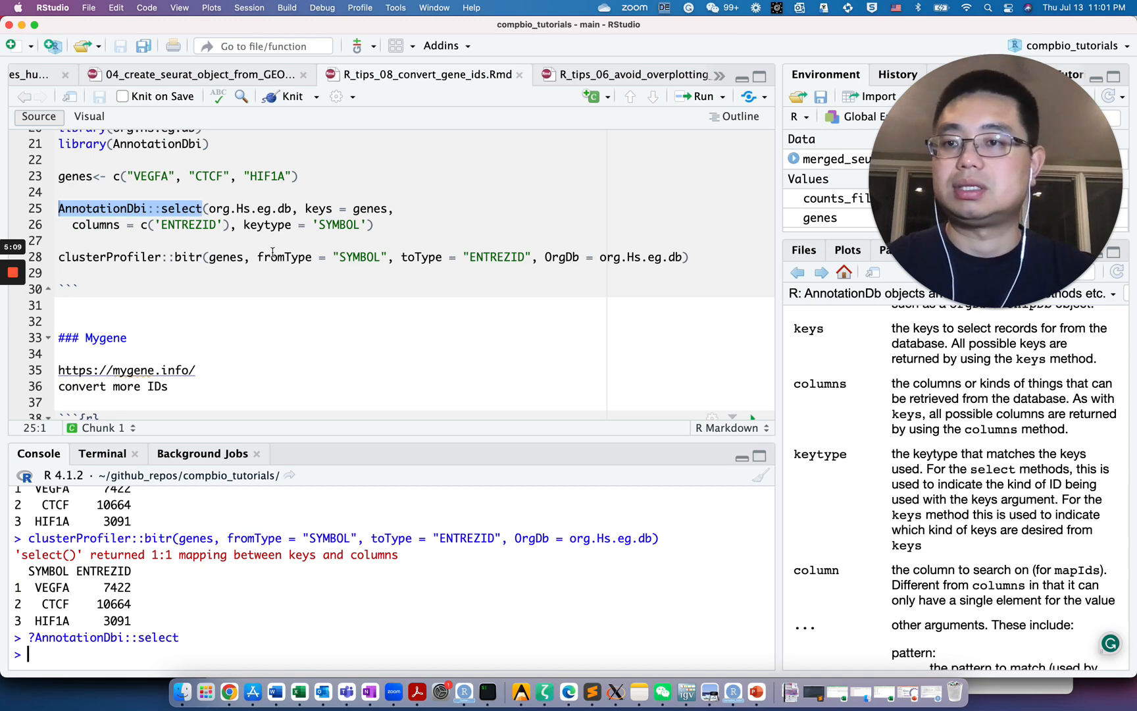
Add columns(org.Hs.eg.db) to list all 26 ID types, highlighting ENTREZID and GO.
type("col")
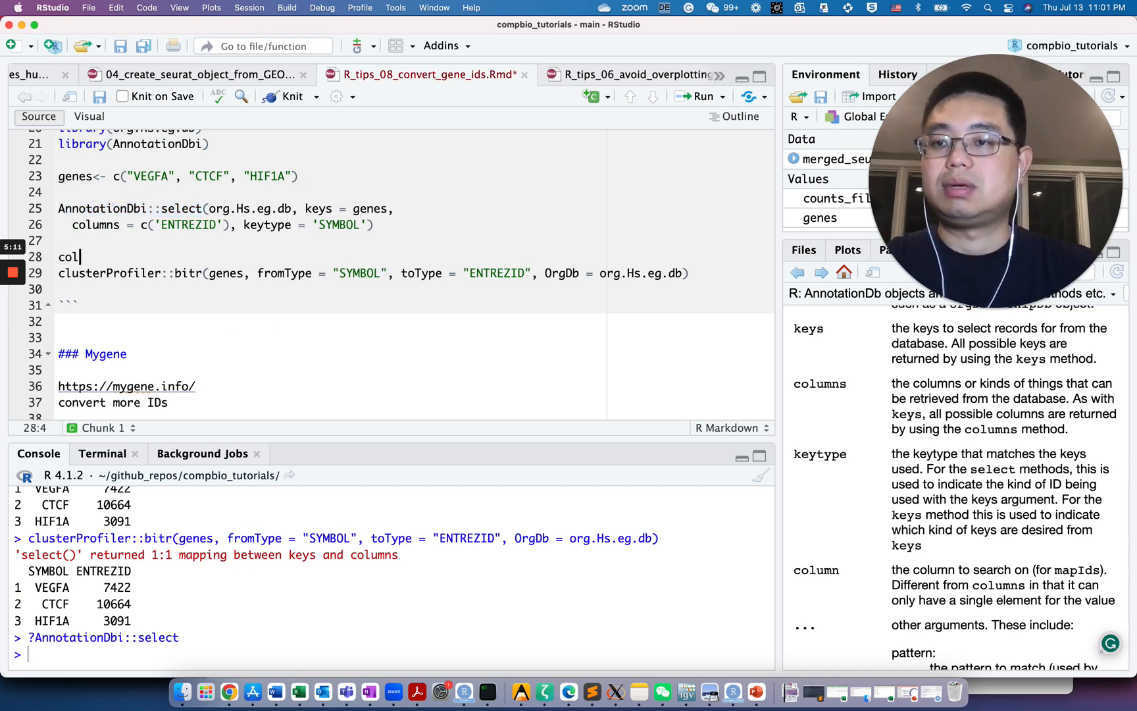
type("umns")
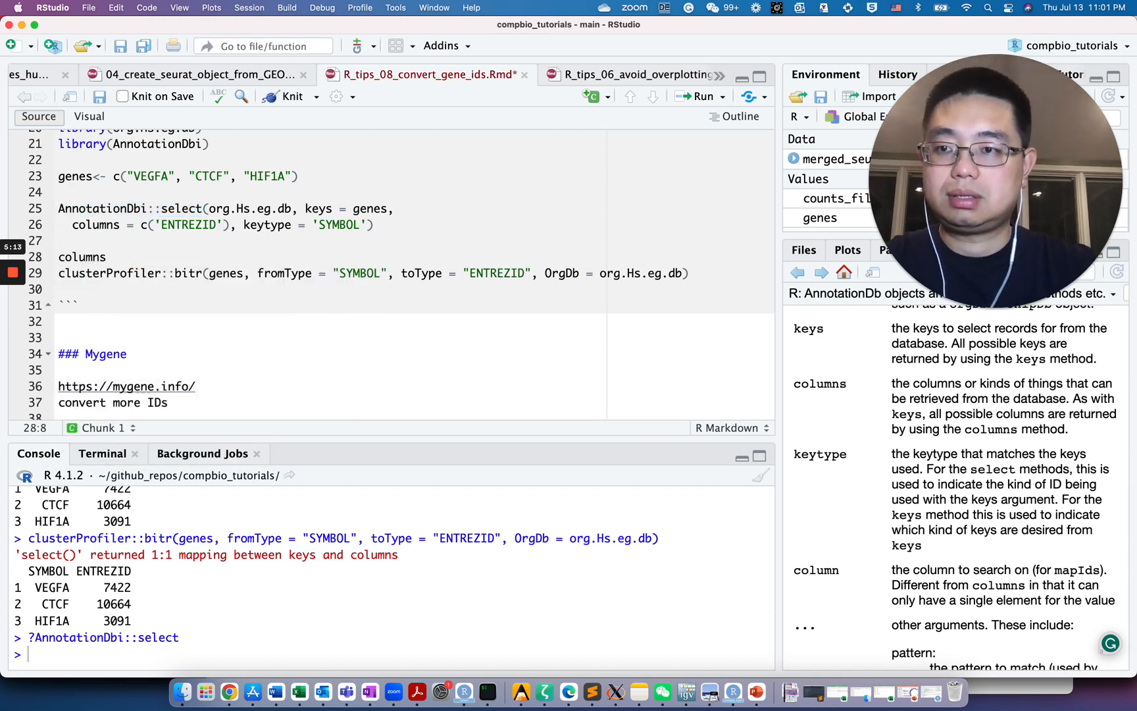
type("(org.Hs.eg.db")
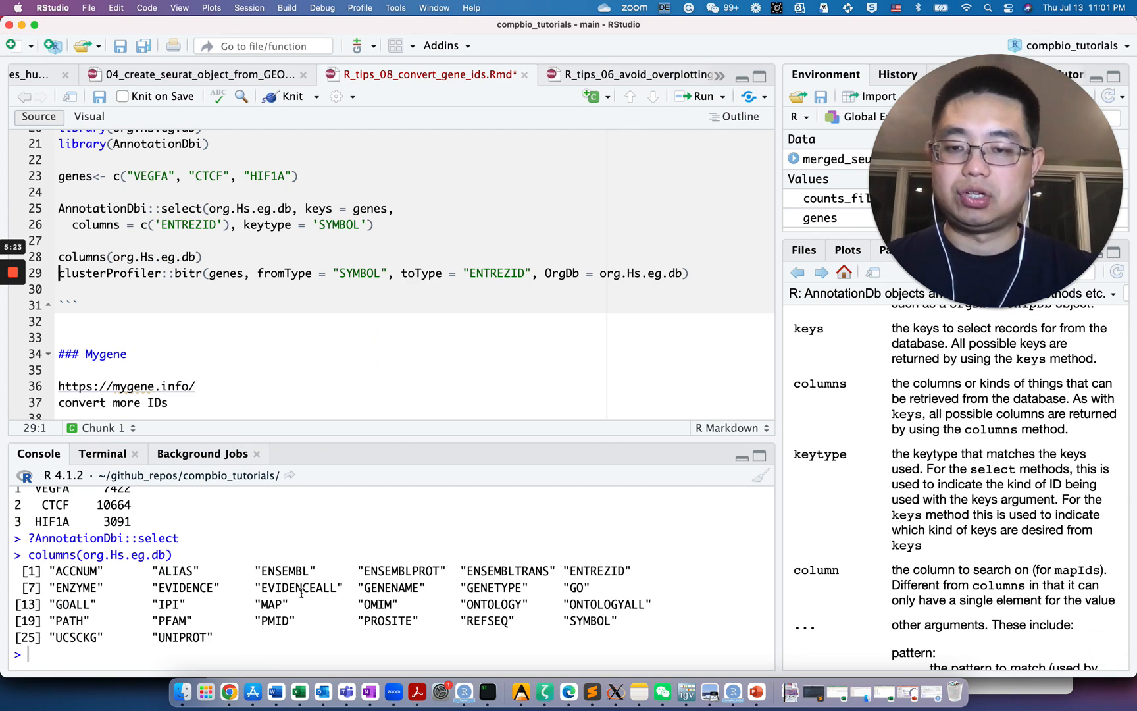
double_click(284, 570)
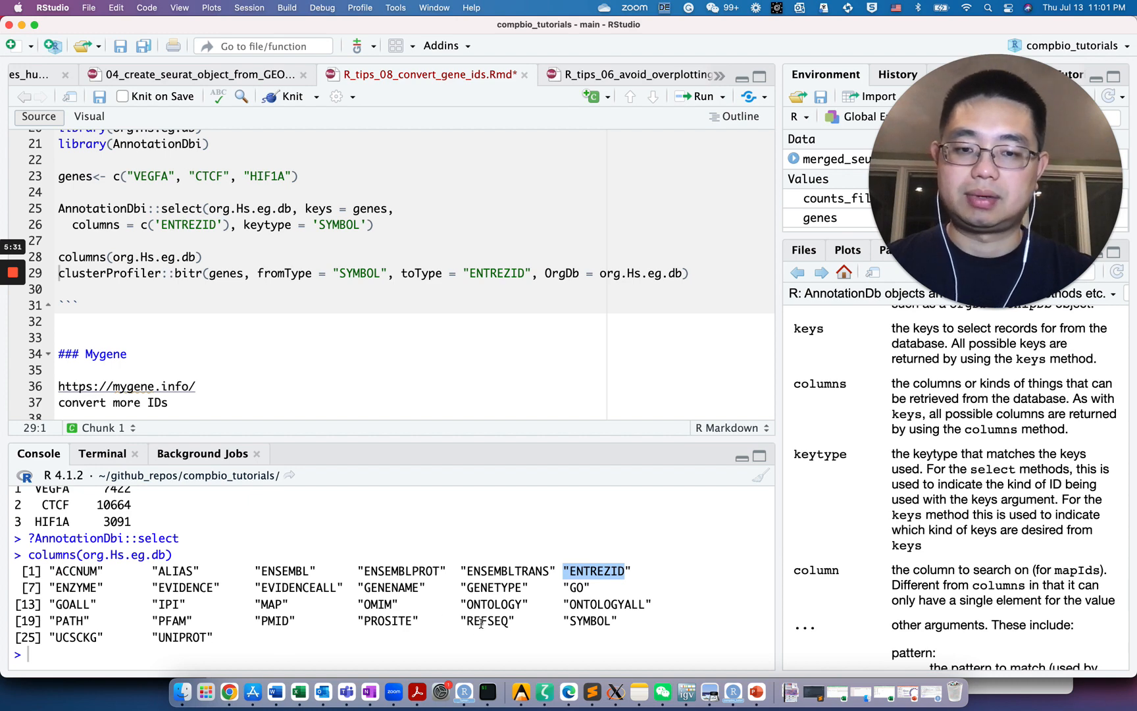
double_click(589, 620)
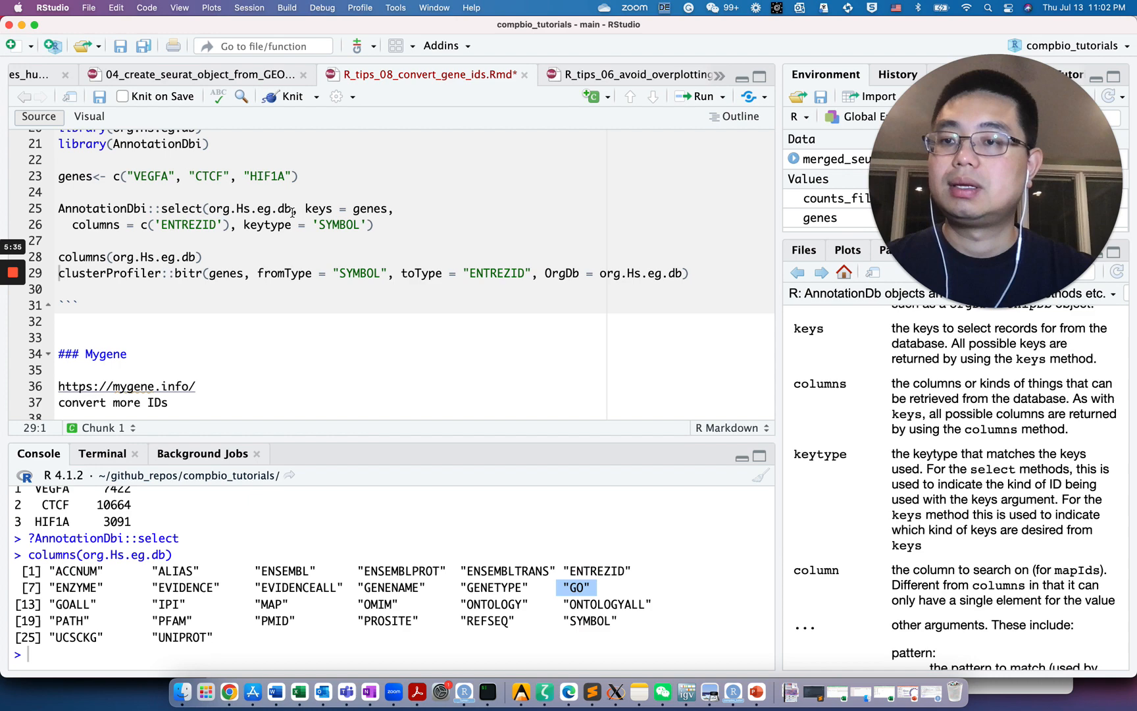
scroll("down", 3)
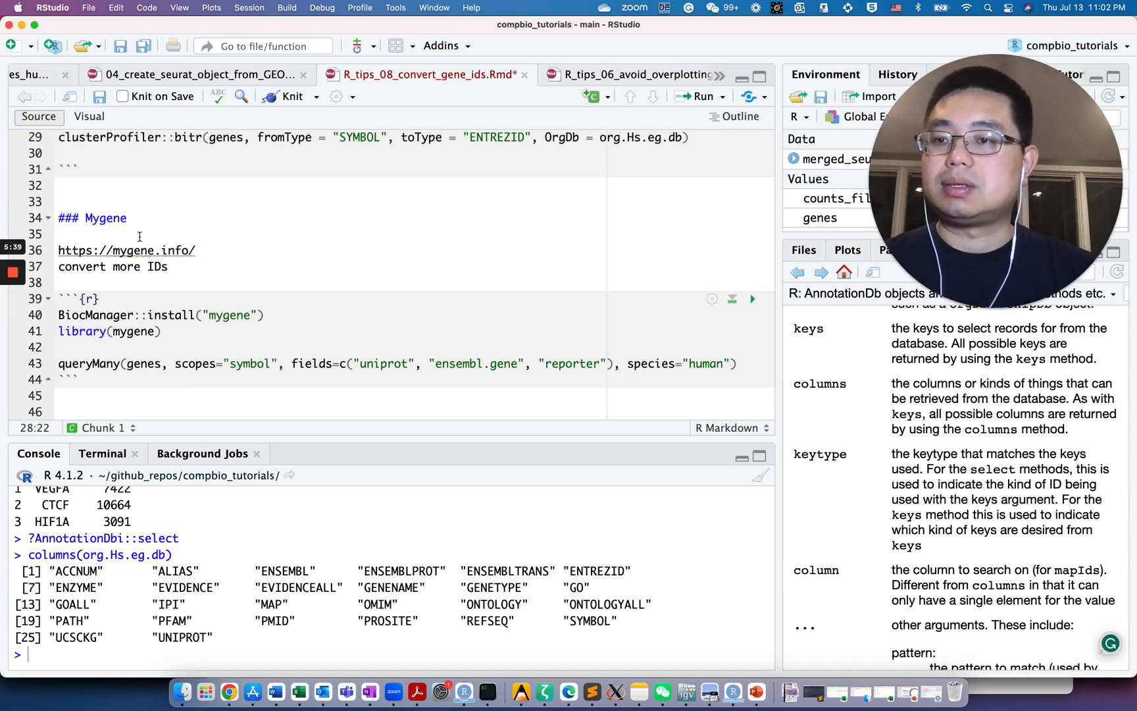
mouse_move(168, 250)
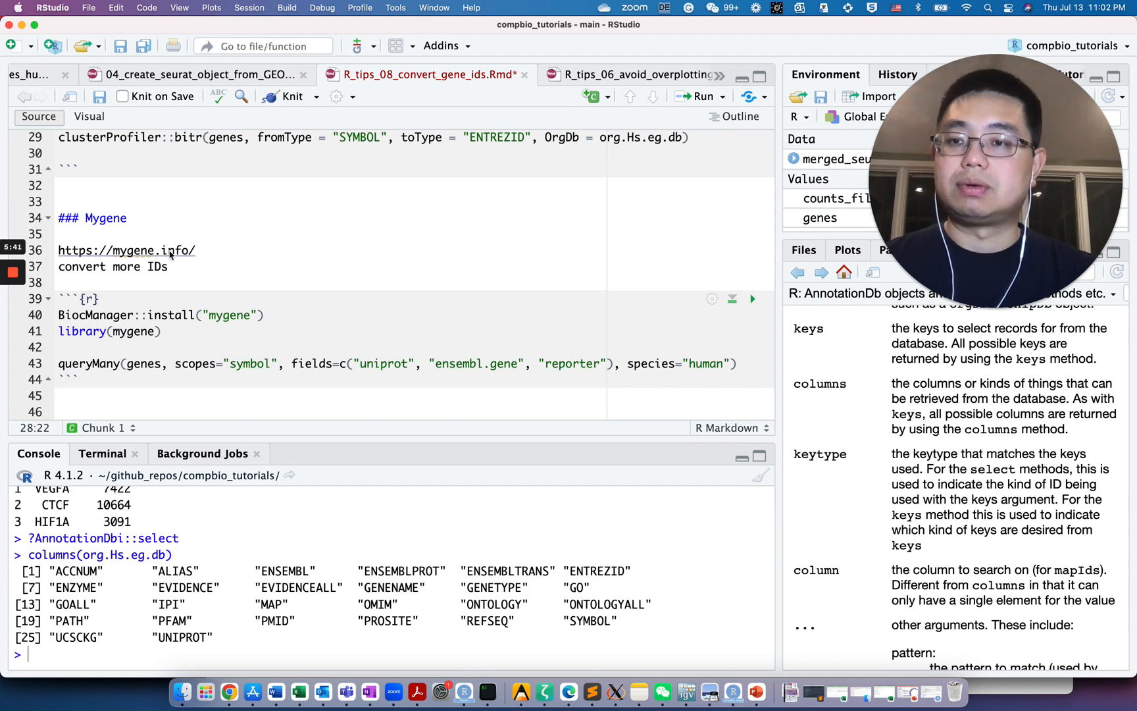
Follow the notebook's mygene.info link and read the site's About page.
left_click(126, 250)
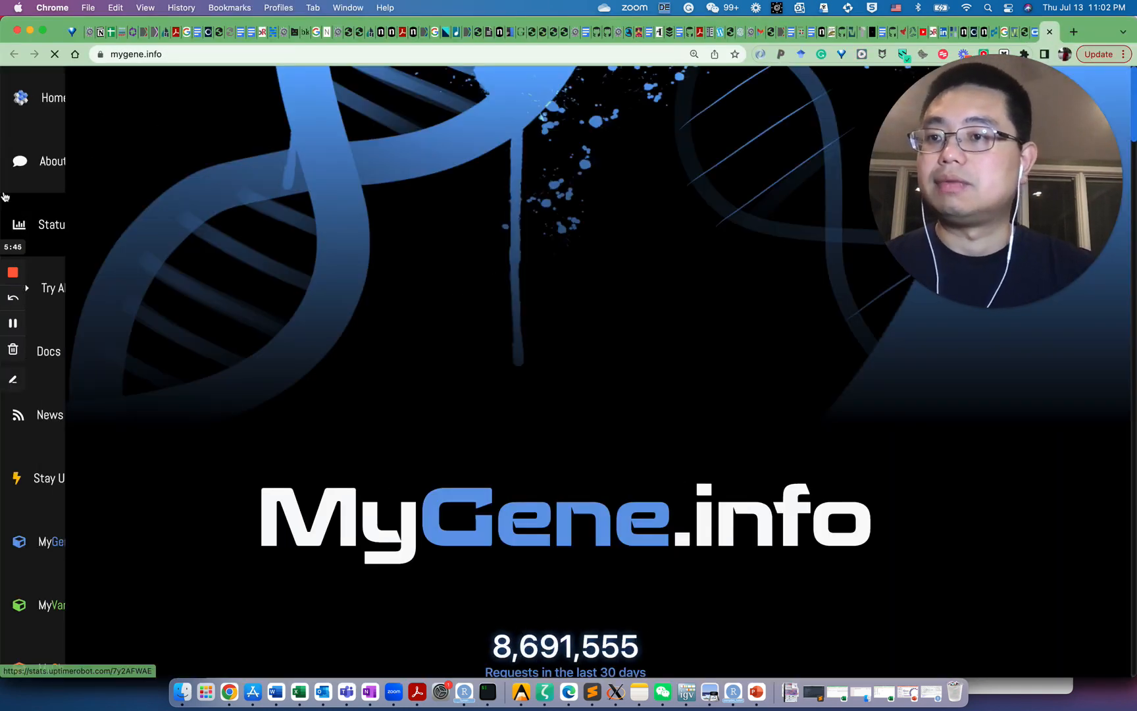
left_click(52, 161)
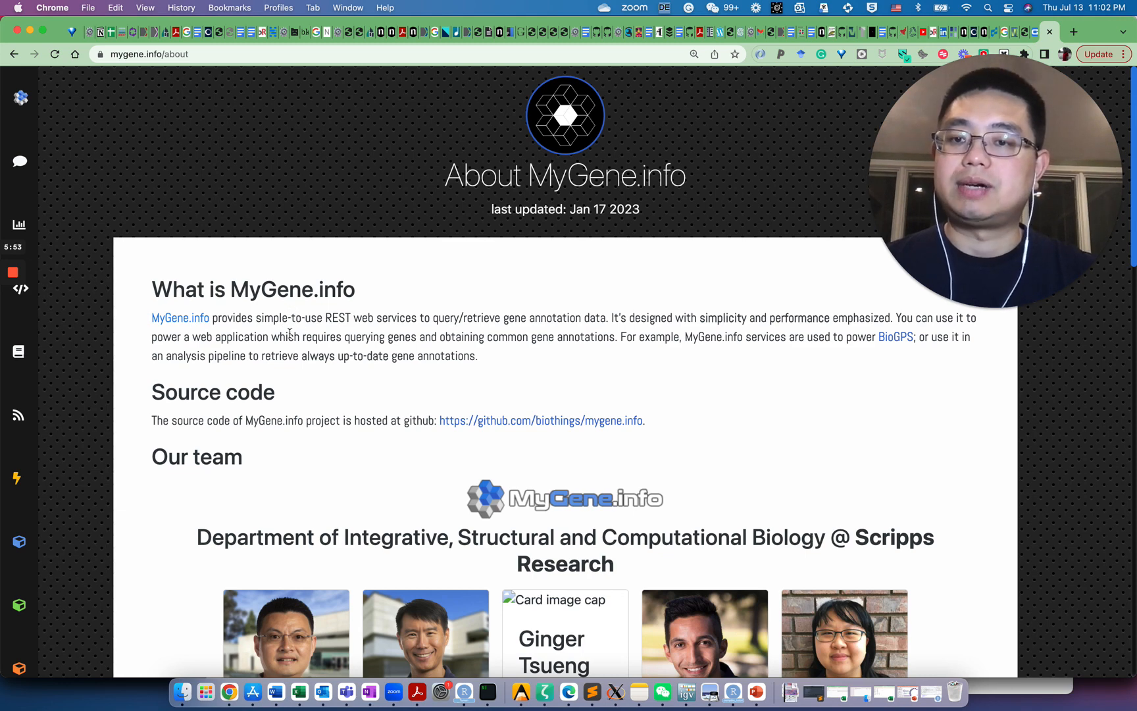
mouse_move(413, 326)
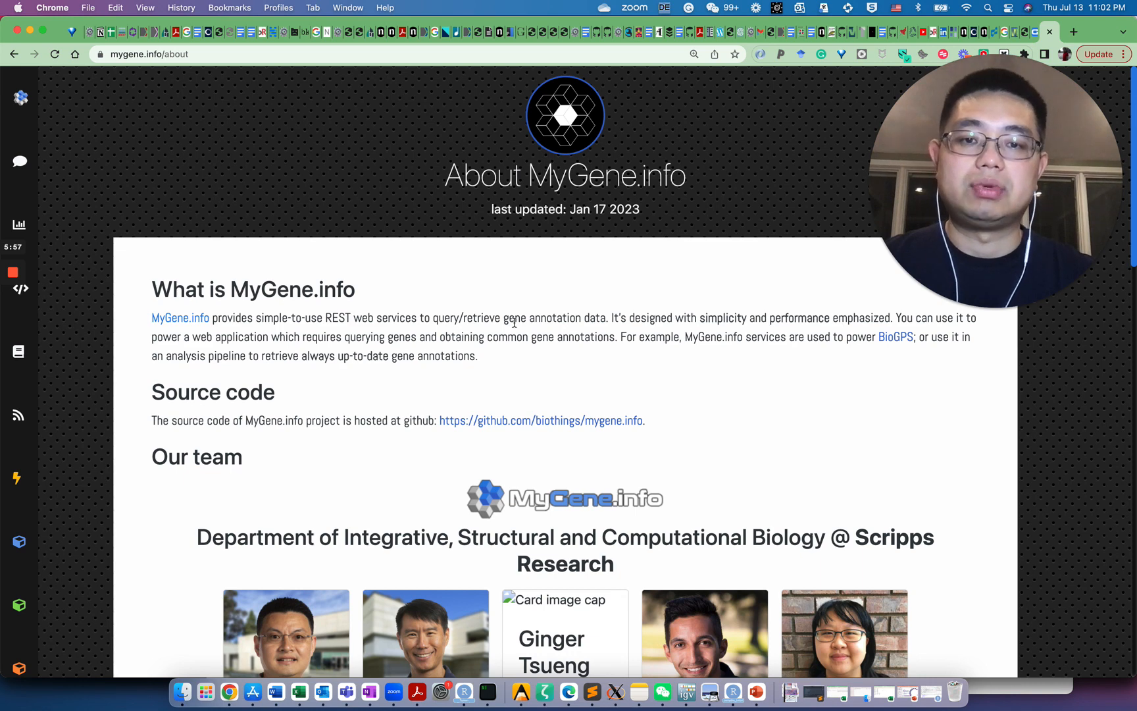
scroll("down", 3)
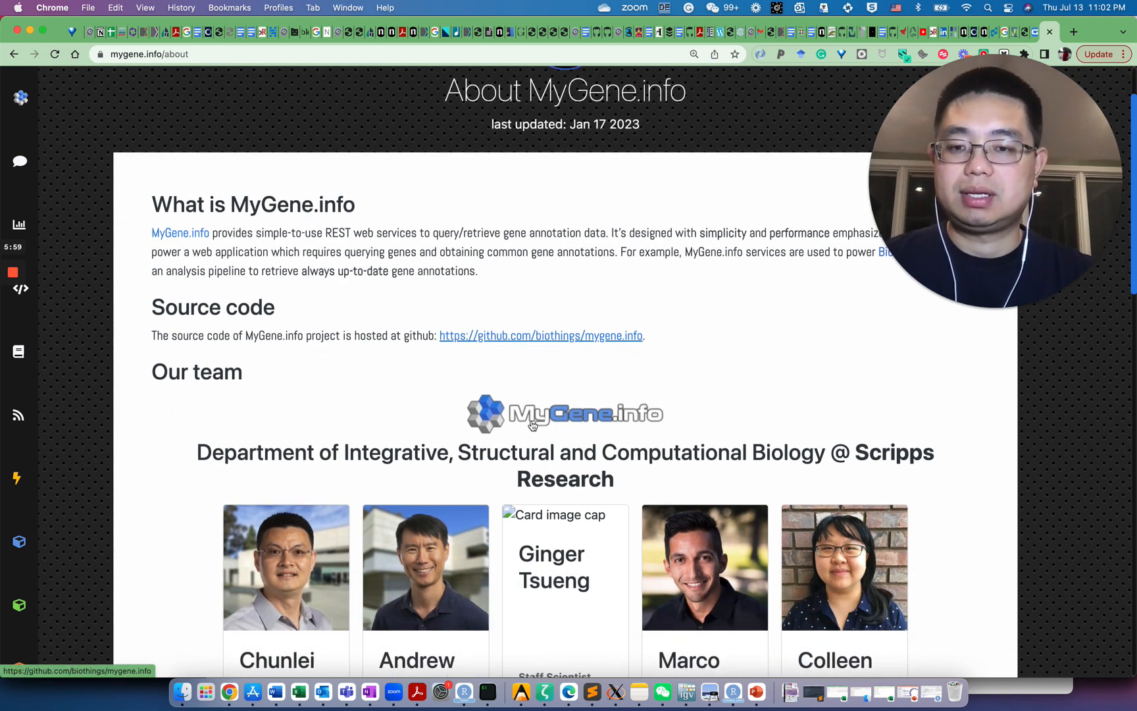
scroll("down", 3)
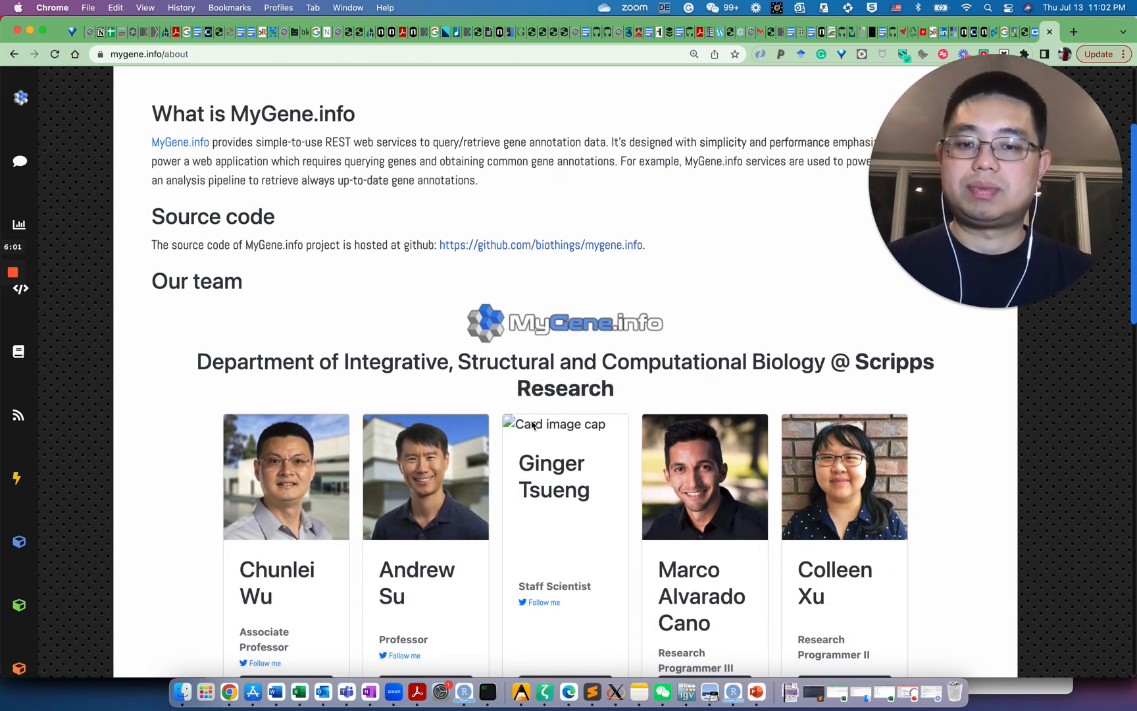
scroll("up", 3)
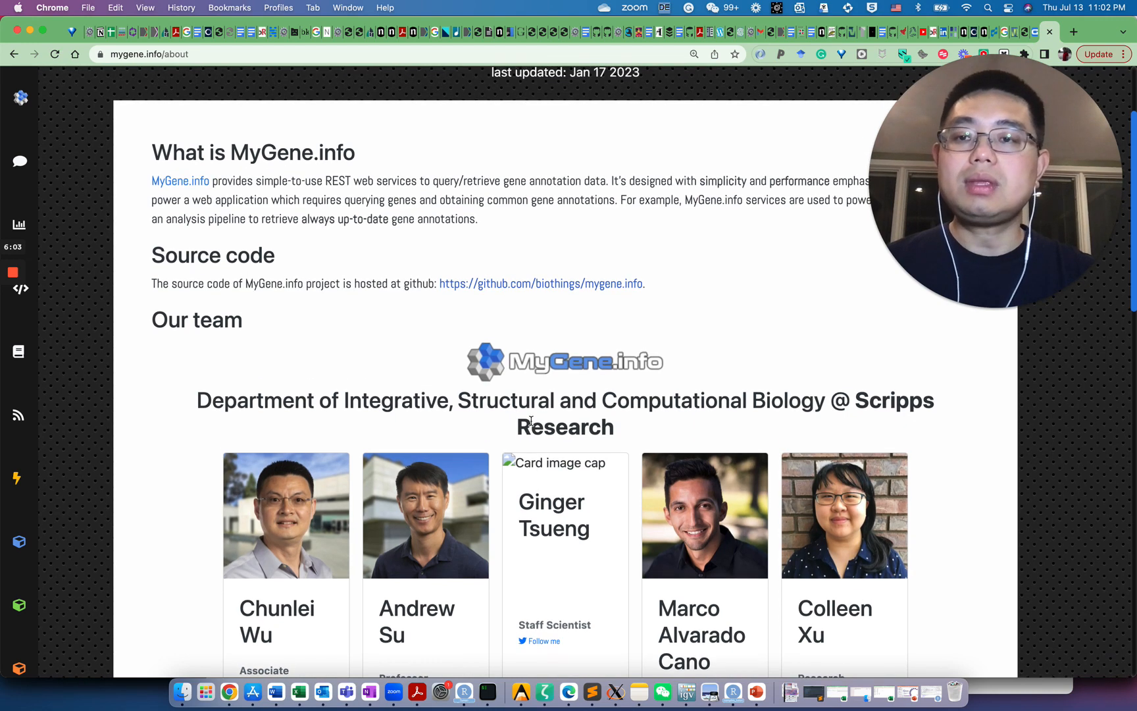
mouse_move(463, 689)
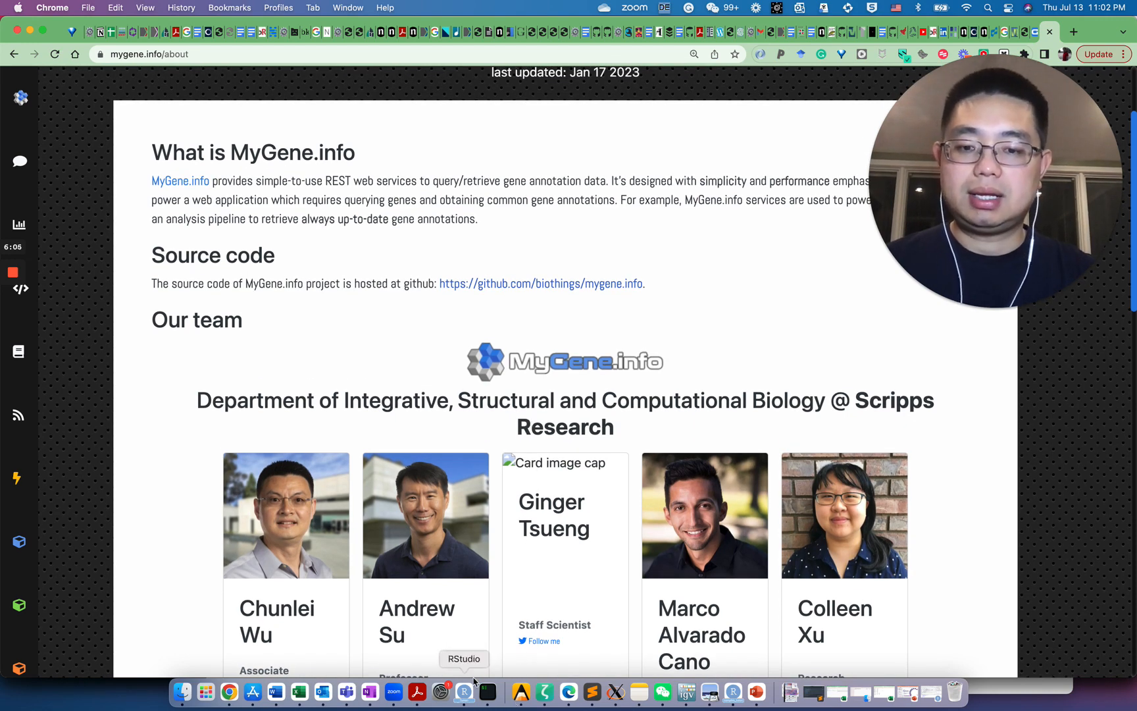
mouse_move(489, 649)
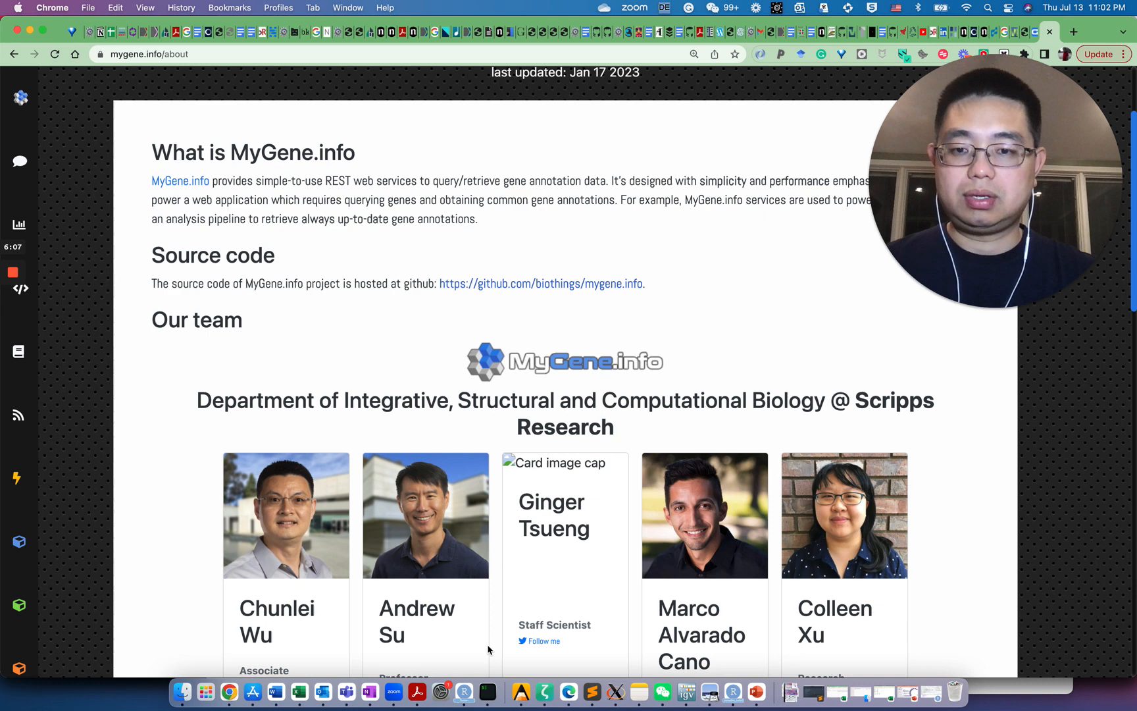
mouse_move(639, 691)
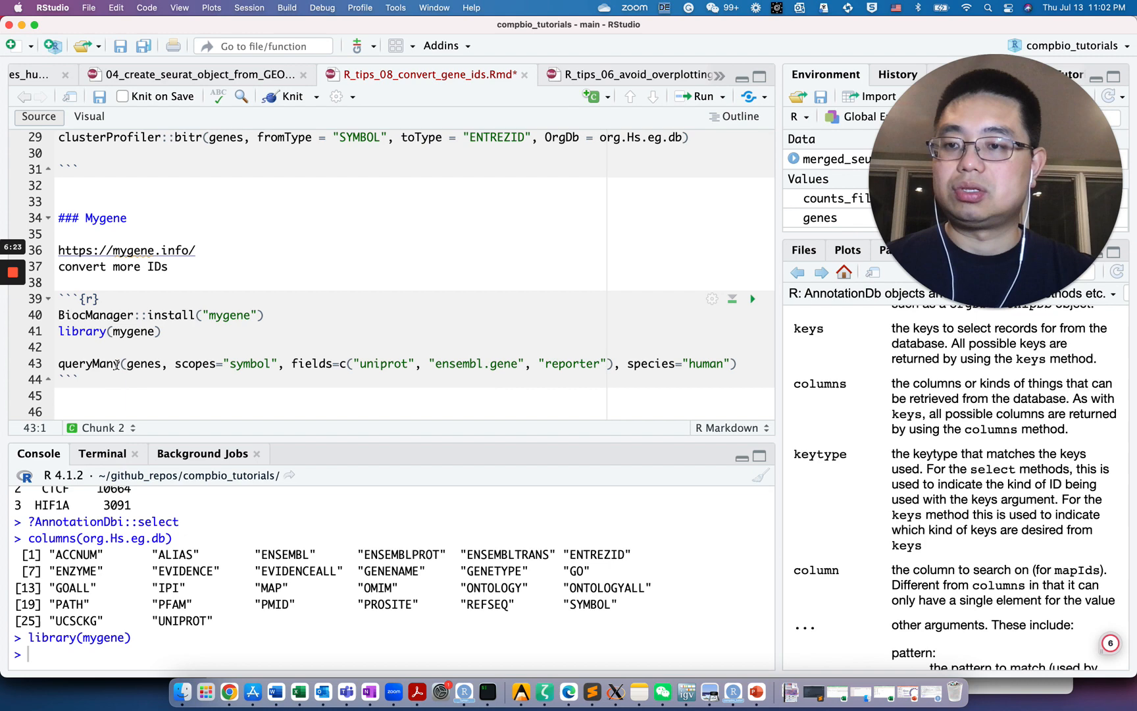
Run queryMany and scroll its 3-row, 12-column Ensembl, reporter and UniProt table.
left_click(165, 363)
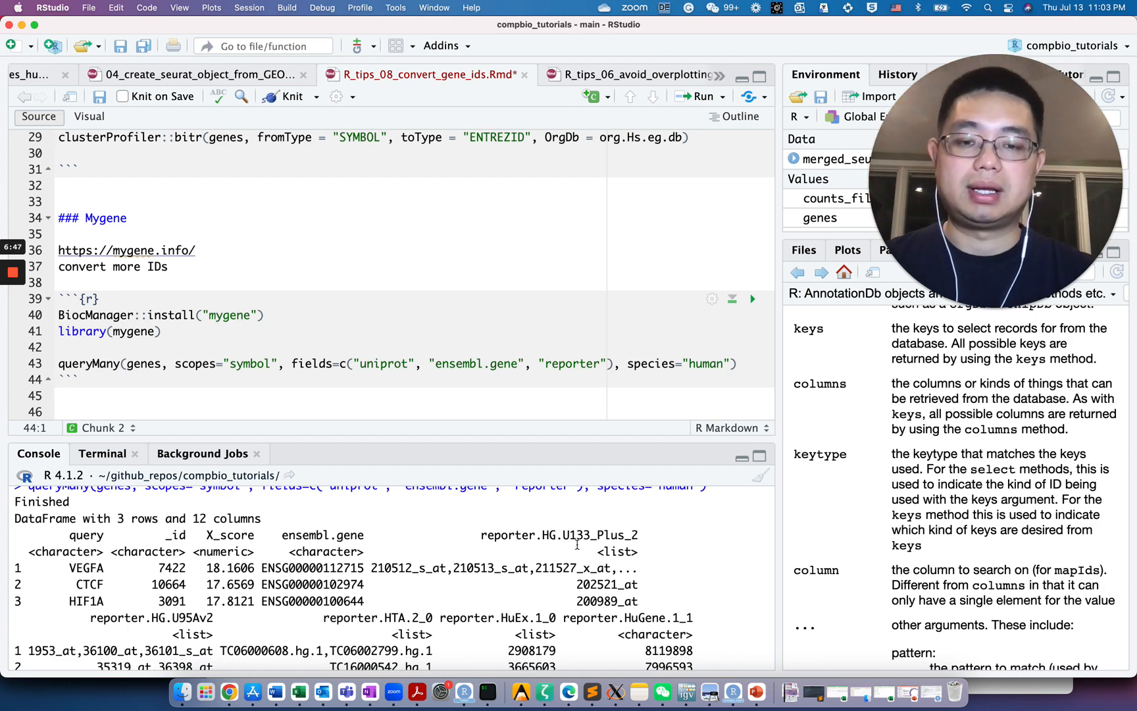
scroll("down", 3)
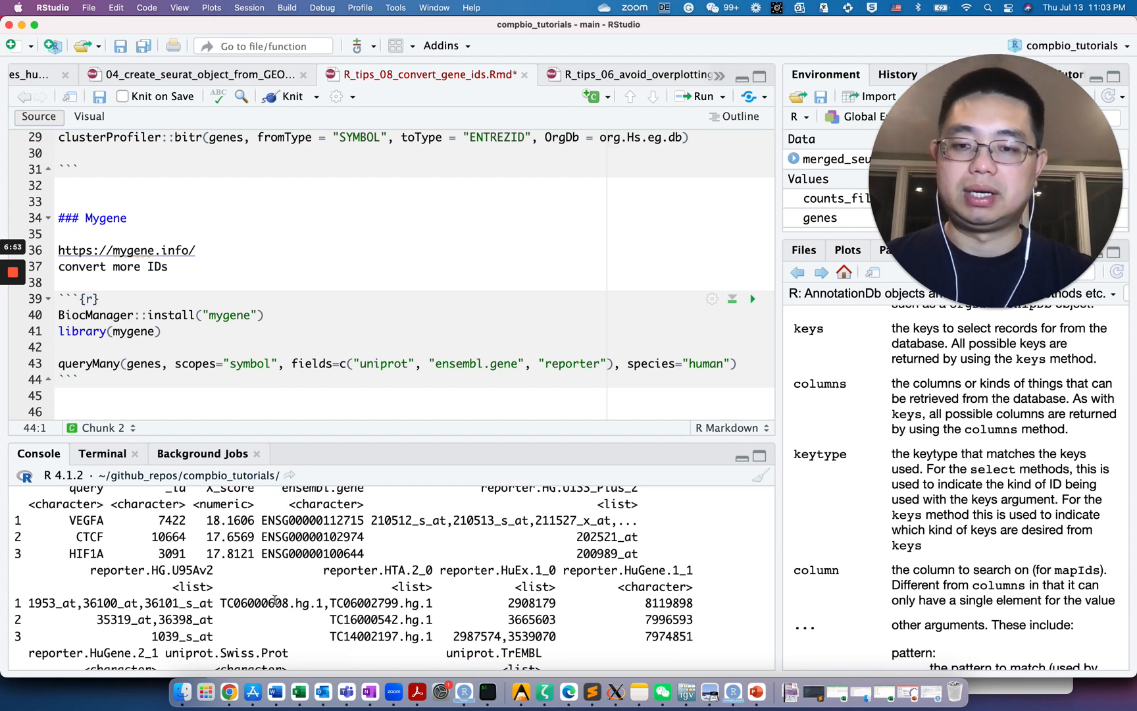
scroll("down", 3)
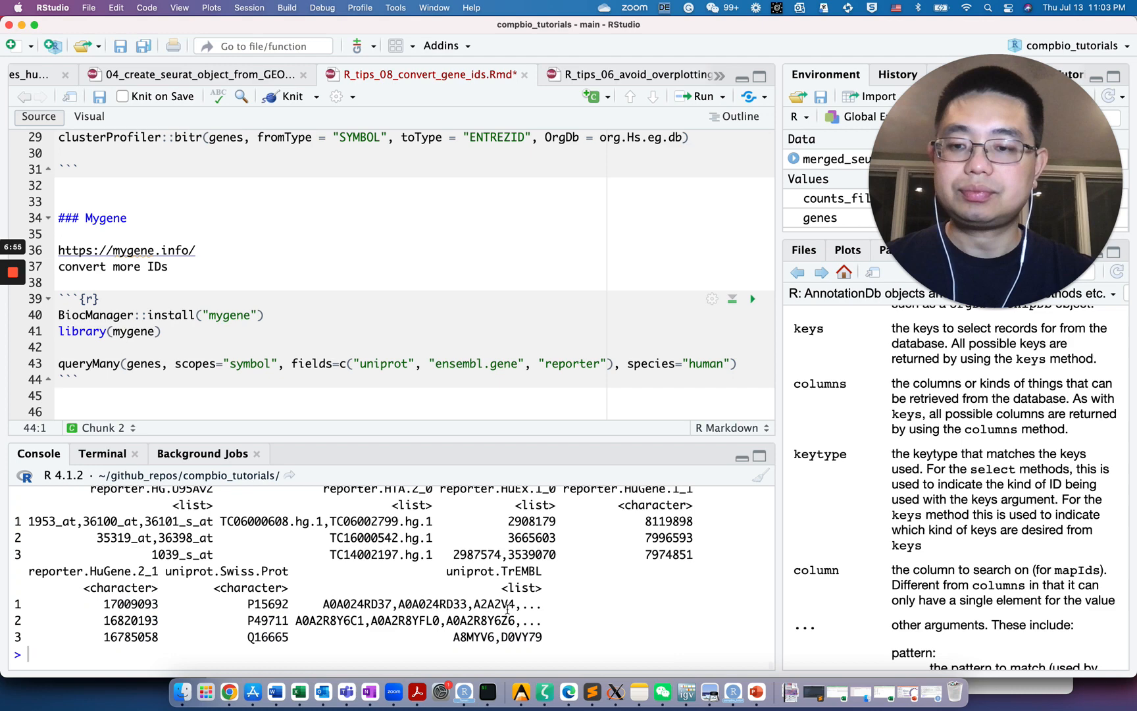